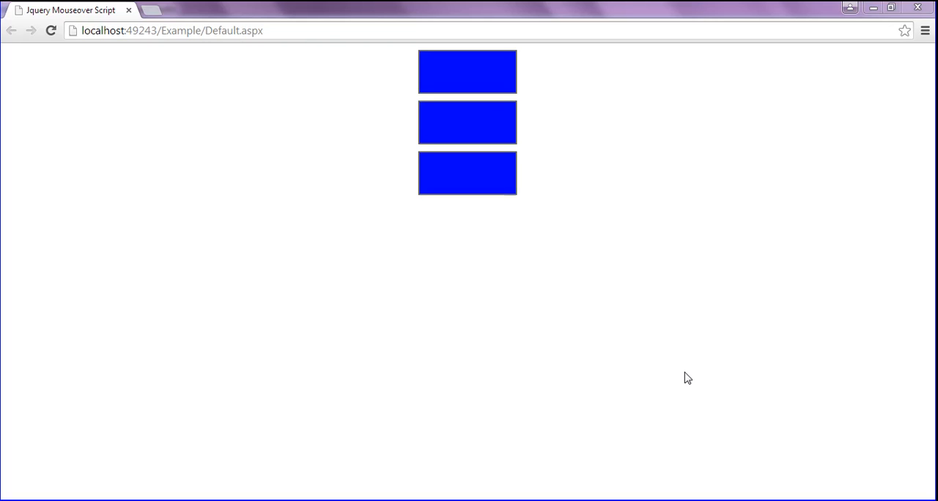
{"action": "mouse_move", "coordinate": [412, 196]}
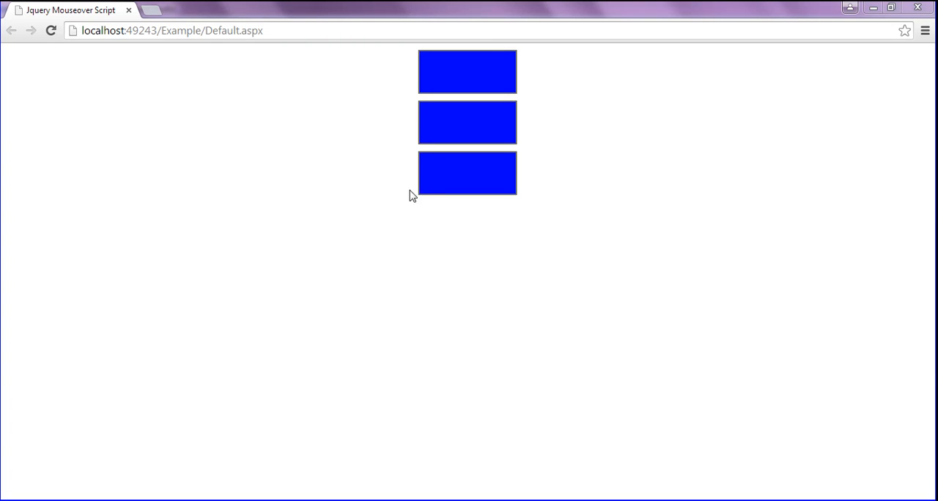
{"action": "mouse_move", "coordinate": [452, 183]}
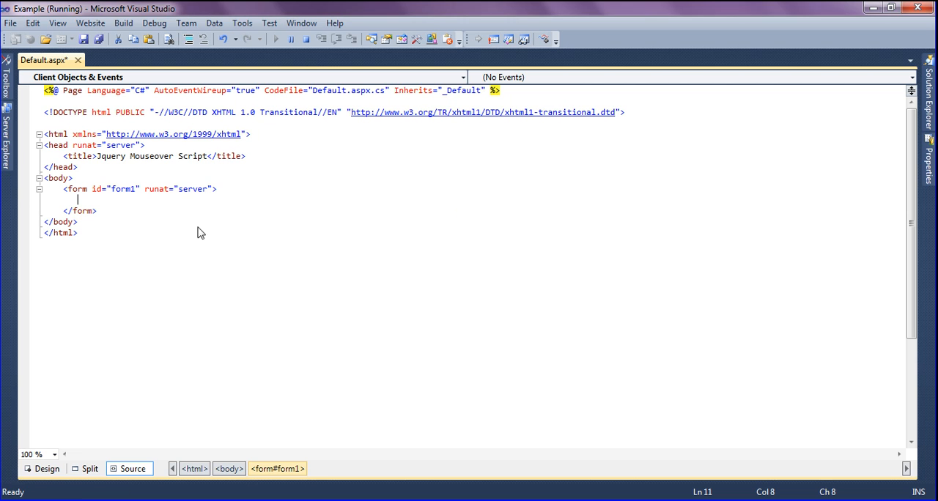
{"action": "mouse_move", "coordinate": [168, 223]}
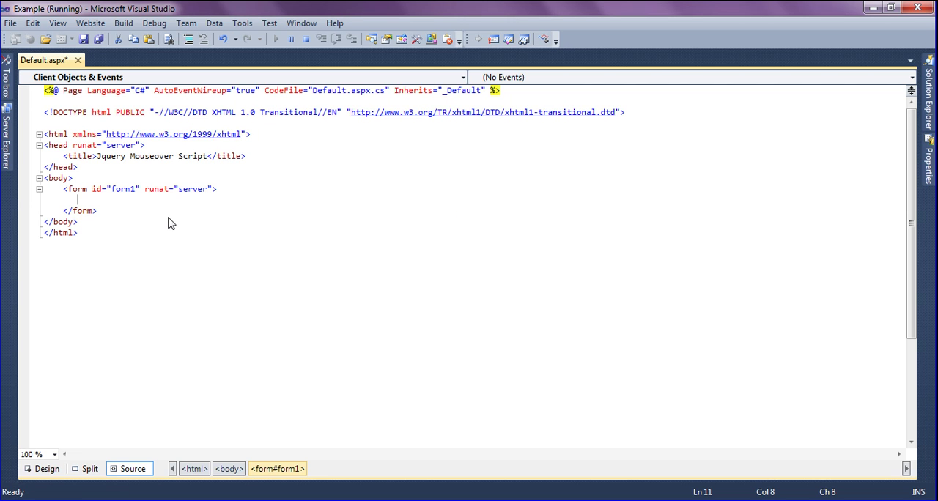
Insert <center> with <div class="div"></div> inside the form and start a line in the head.
{"action": "type", "text": "<center>"}
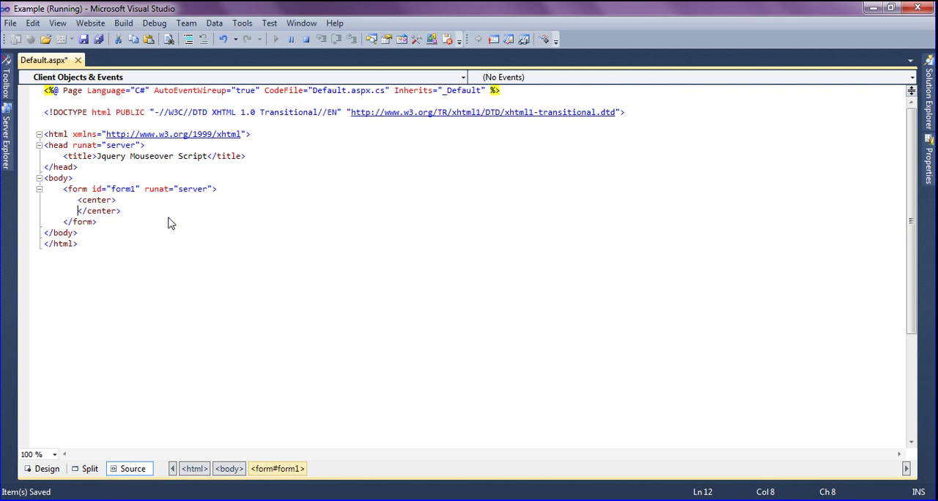
{"action": "type", "text": "<div cl></div>"}
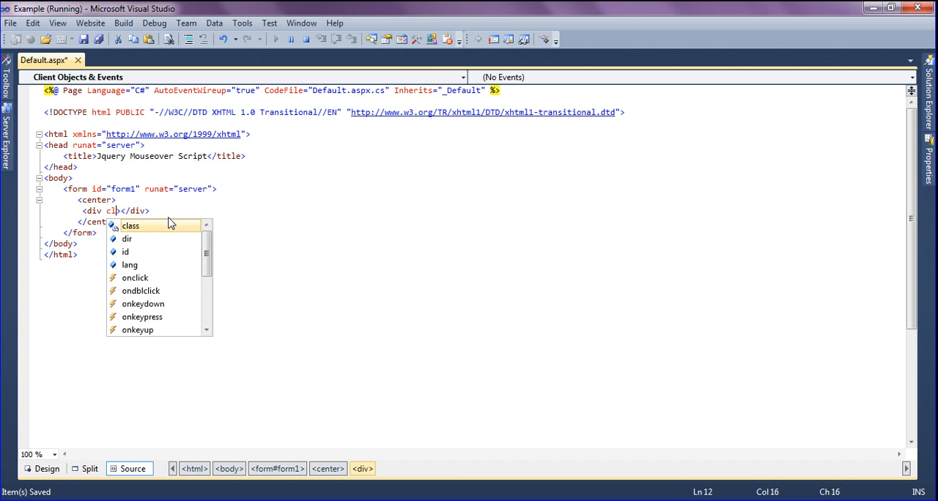
{"action": "left_click", "coordinate": [131, 226]}
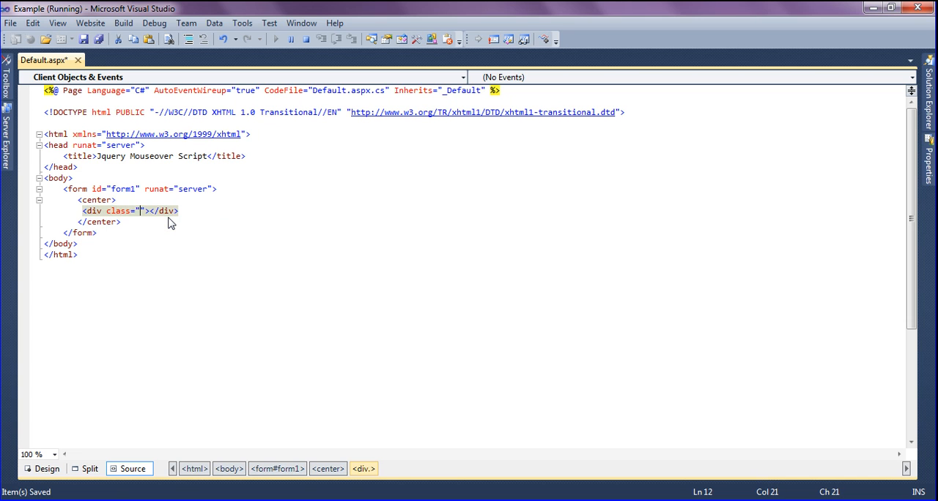
{"action": "type", "text": "div"}
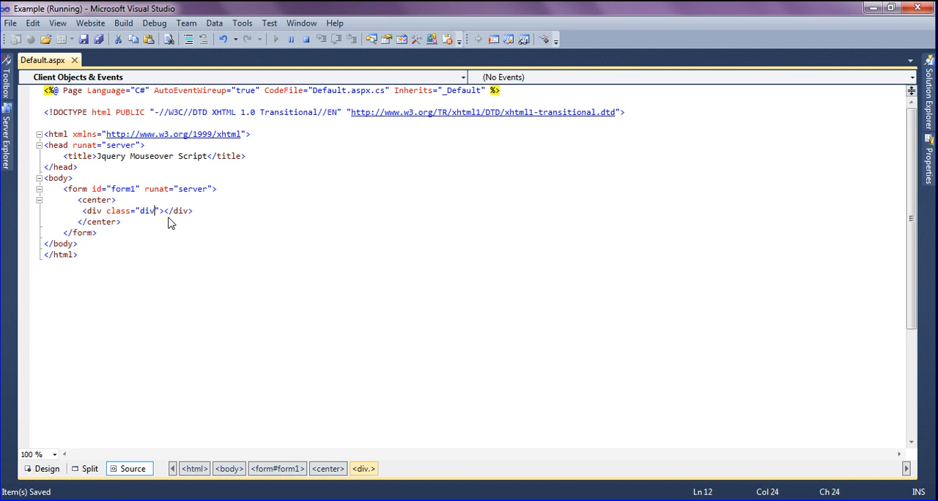
{"action": "left_click", "coordinate": [270, 157]}
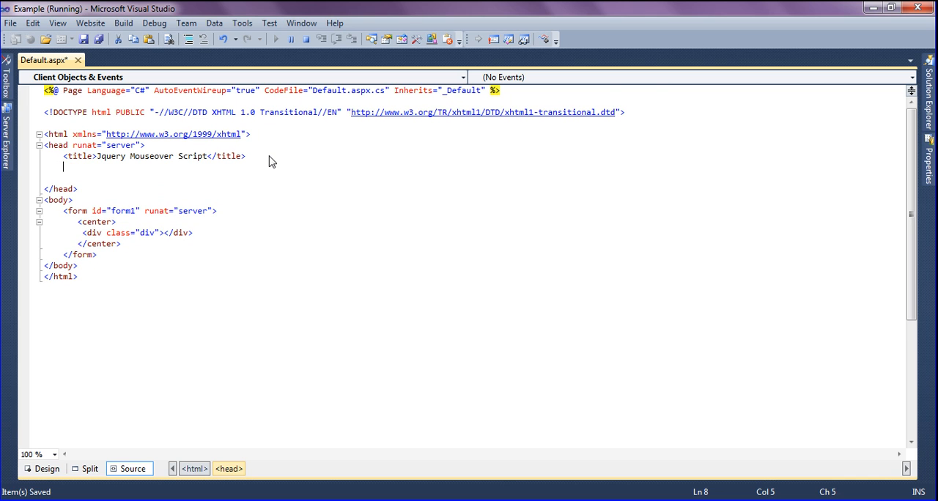
Add a text/css style block with a .div rule having margin 20px and padding 30px.
{"action": "type", "text": "<style type=\"text/css\"></style>"}
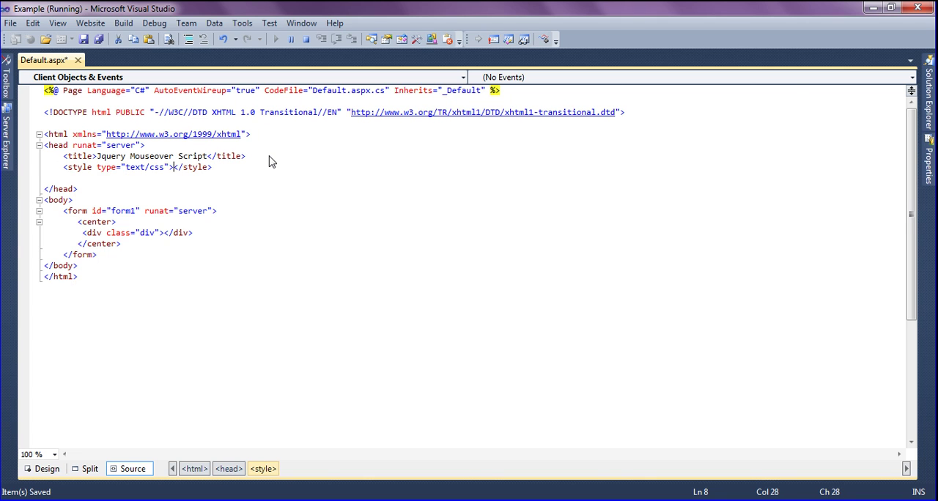
{"action": "key", "text": "Return"}
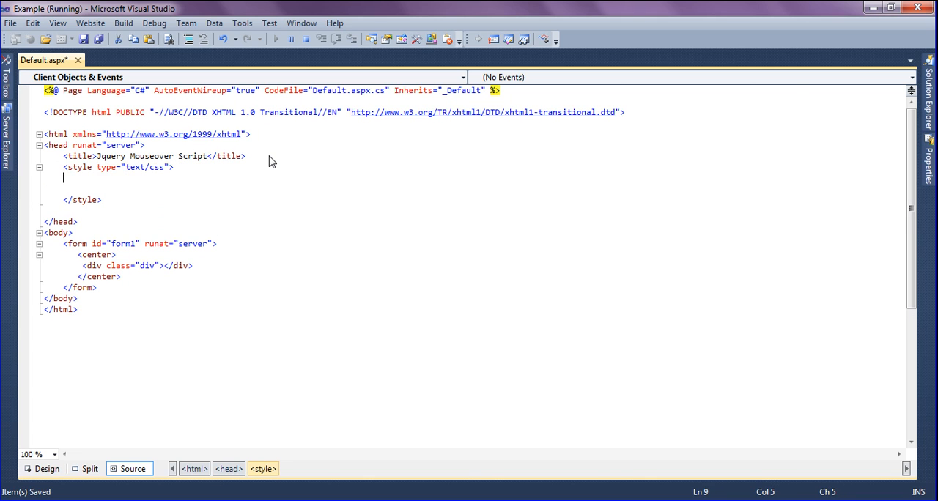
{"action": "type", "text": ".div"}
{"action": "type", "text": "{"}
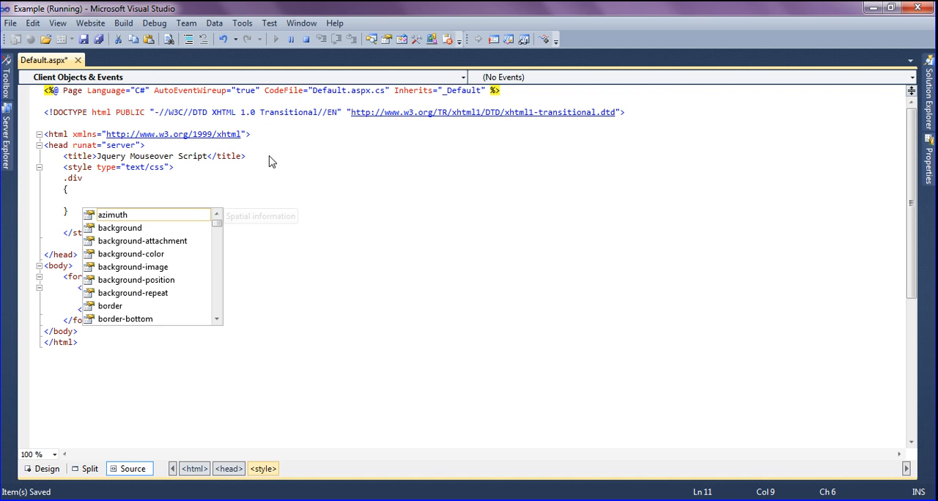
{"action": "type", "text": "margin: 20px;"}
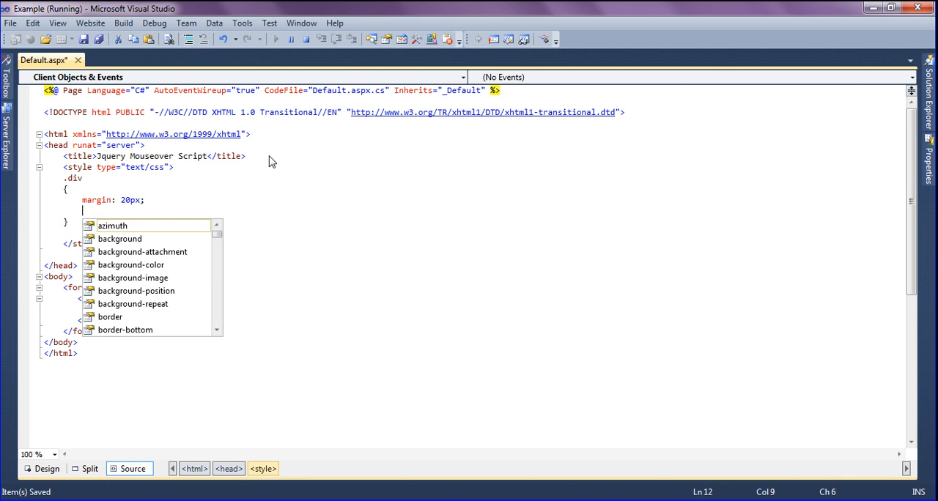
{"action": "type", "text": "padding: 30px;"}
{"action": "type", "text": "border"}
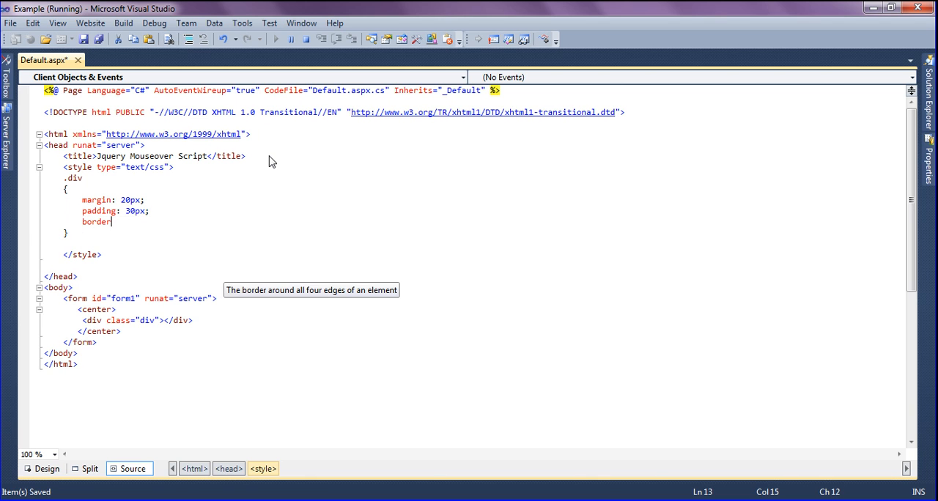
Complete the .div rule with border 2px solid #666, width 80px and background-color blue.
{"action": "type", "text": ": 2px"}
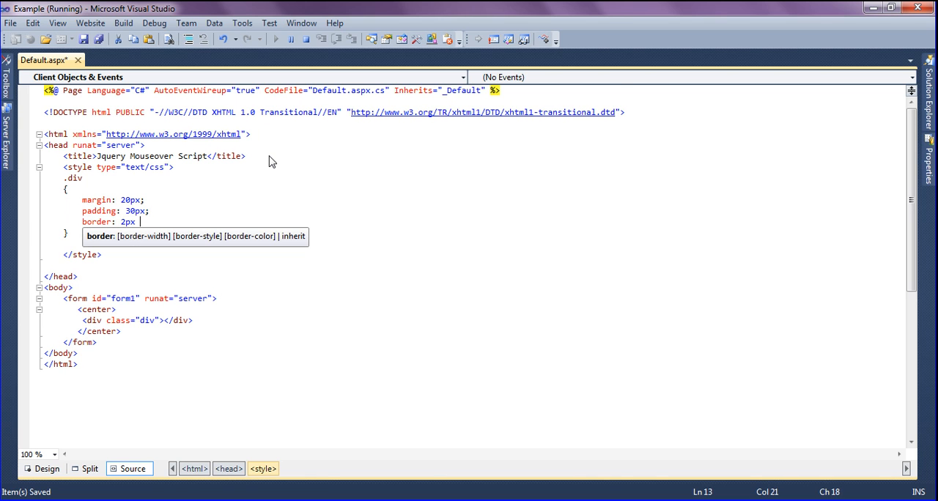
{"action": "type", "text": "solid #"}
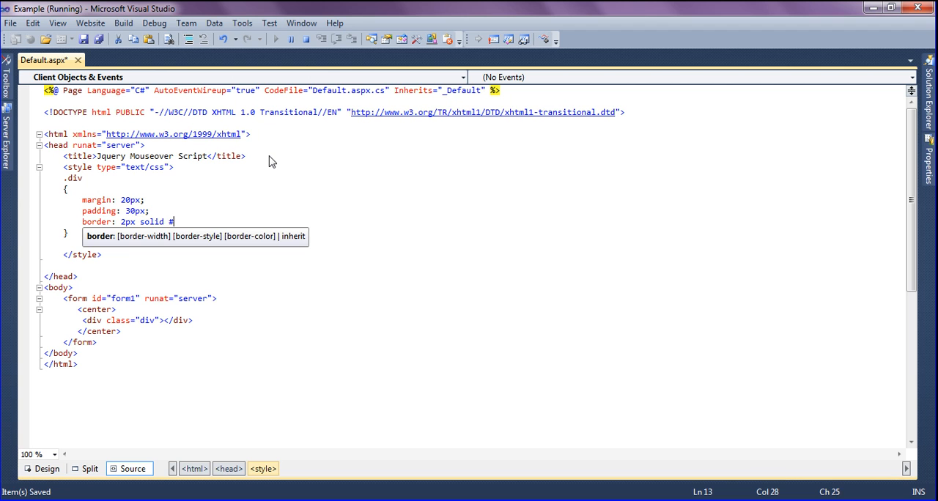
{"action": "type", "text": "666;"}
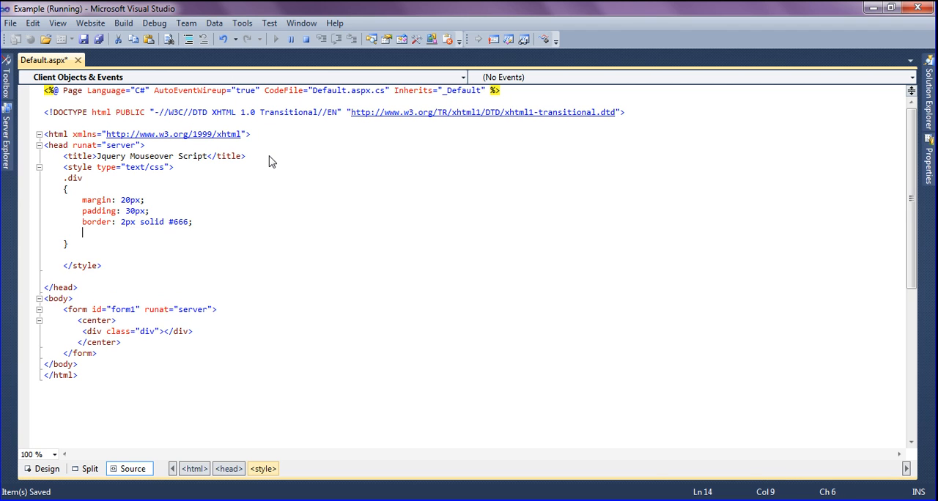
{"action": "type", "text": "width: 80px;"}
{"action": "type", "text": "background-color"}
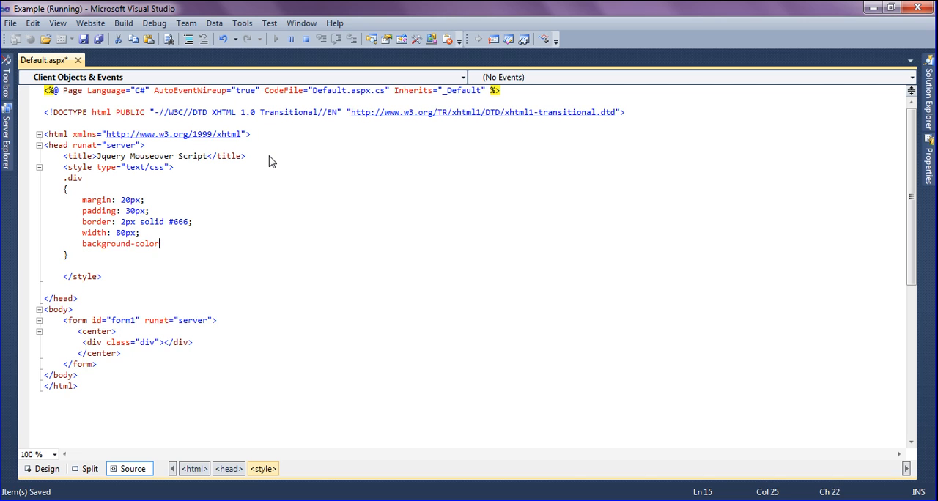
{"action": "type", "text": "blue"}
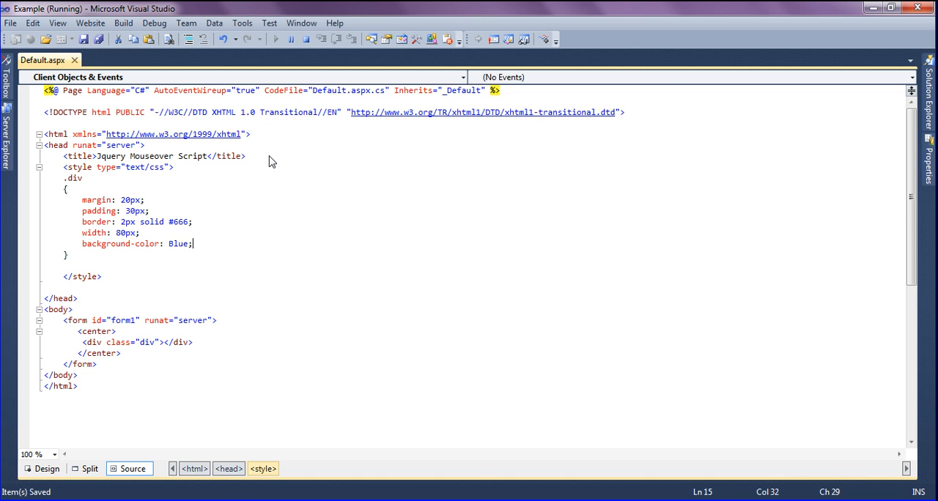
{"action": "mouse_move", "coordinate": [305, 50]}
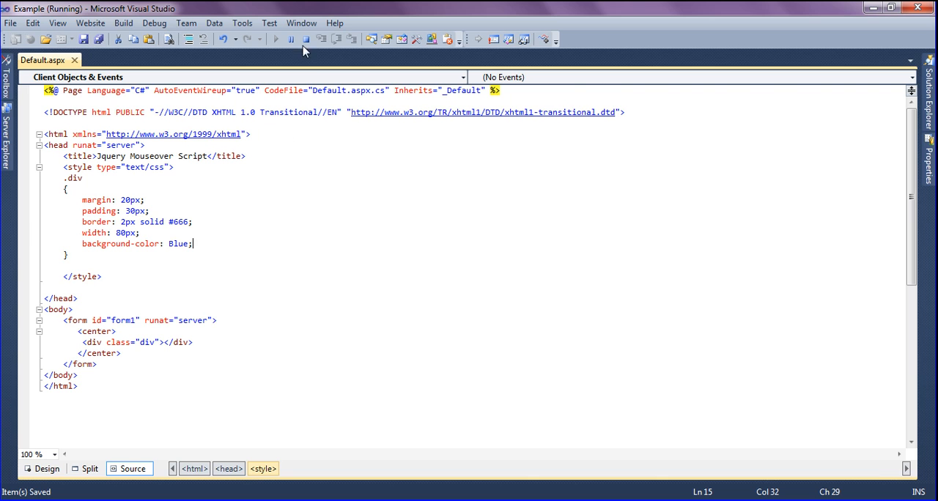
Stop debugging and relaunch the site so the rebuilt Default.aspx loads in Chrome.
{"action": "left_click", "coordinate": [276, 38]}
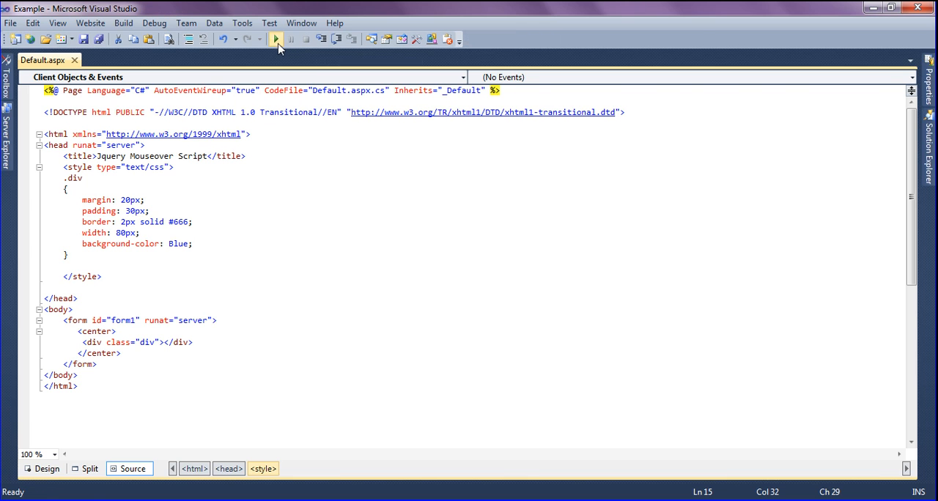
{"action": "left_click", "coordinate": [275, 39]}
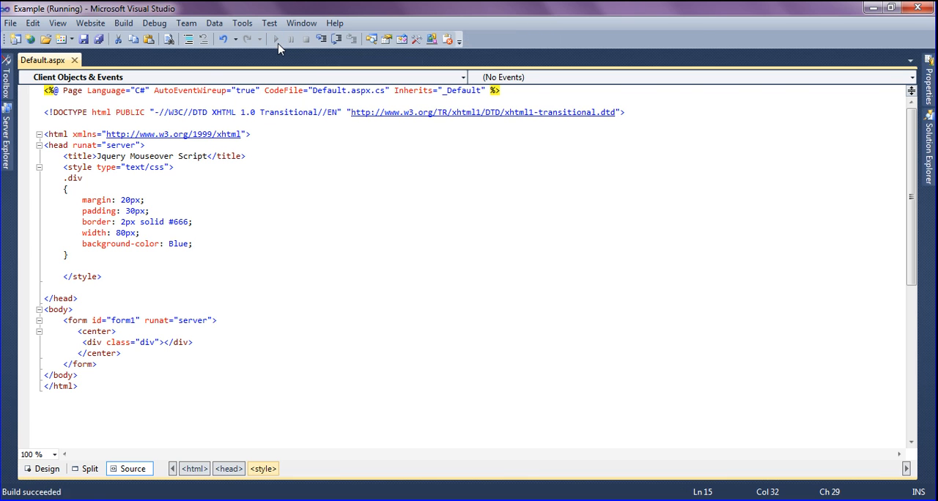
{"action": "left_click", "coordinate": [276, 38]}
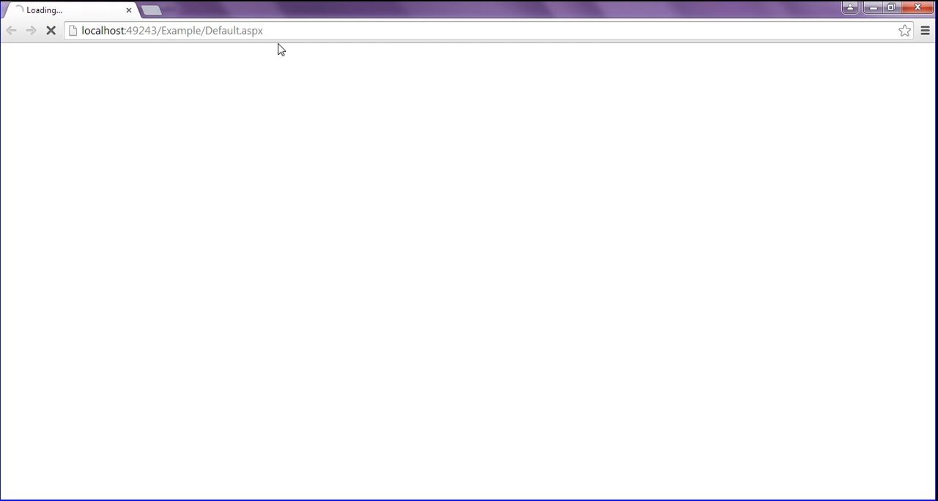
{"action": "mouse_move", "coordinate": [103, 214]}
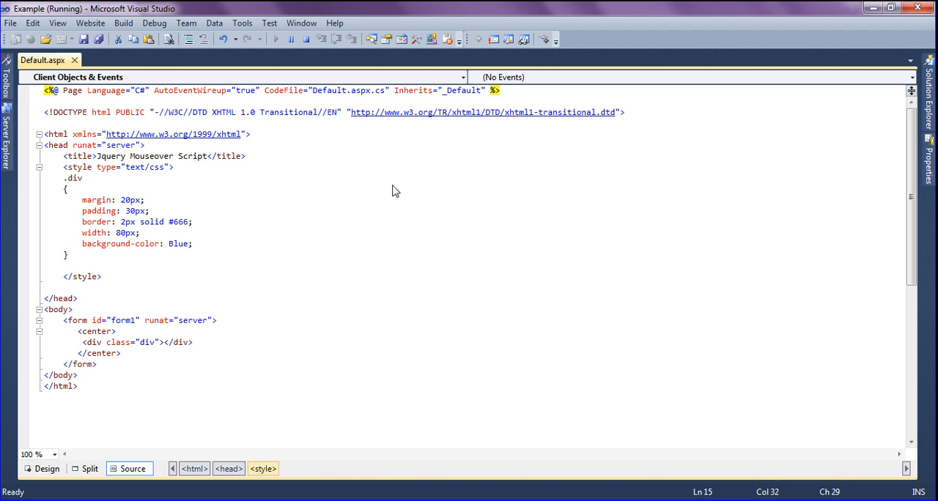
Duplicate the div line to three boxes and view the updated page in Chrome.
{"action": "left_click", "coordinate": [138, 343]}
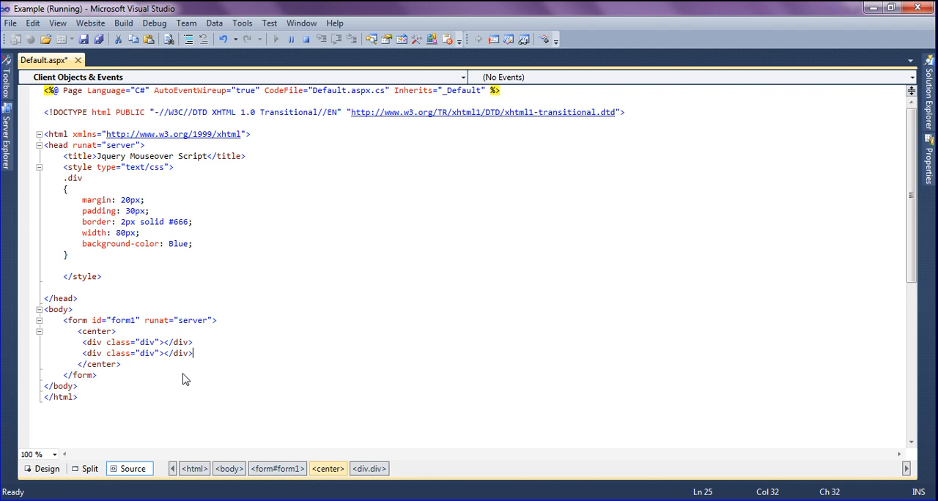
{"action": "key", "text": "Return"}
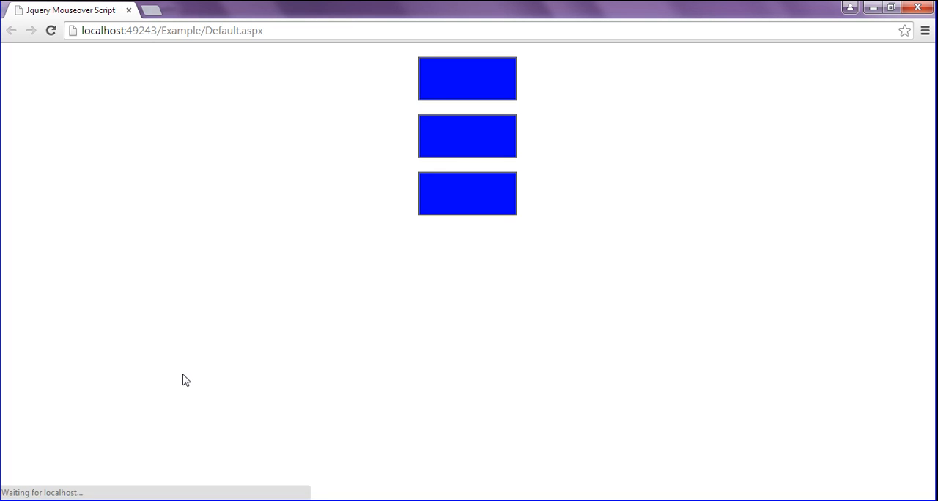
{"action": "mouse_move", "coordinate": [455, 106]}
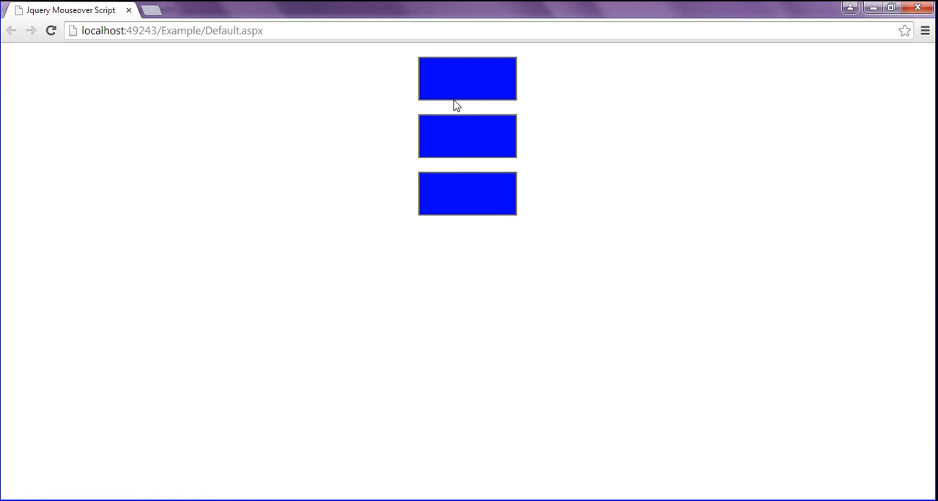
{"action": "mouse_move", "coordinate": [510, 101]}
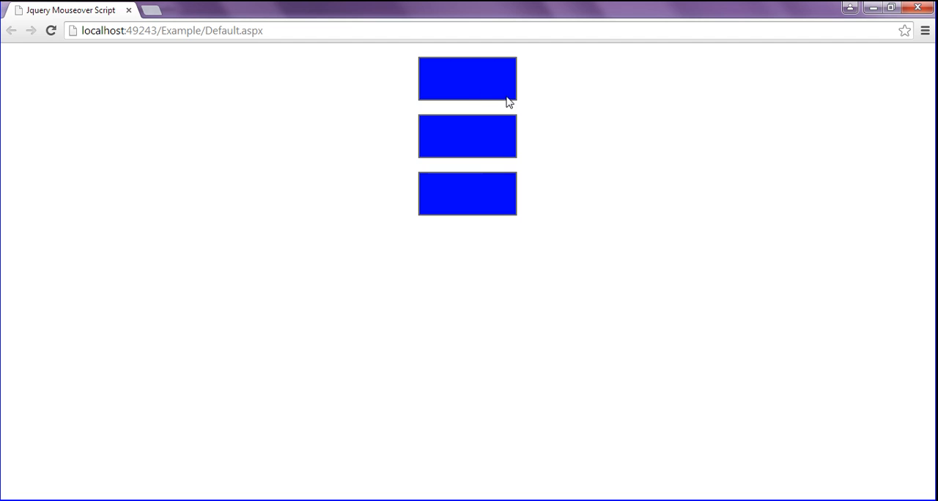
{"action": "mouse_move", "coordinate": [456, 85]}
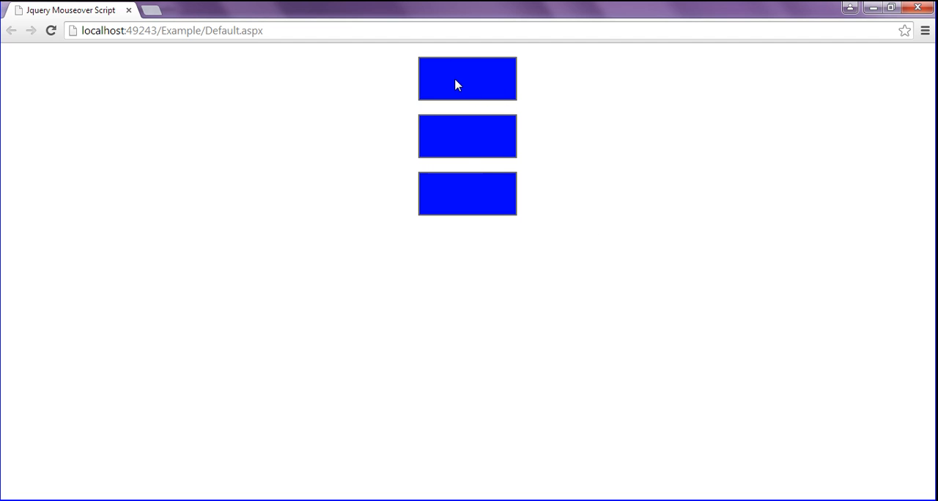
{"action": "mouse_move", "coordinate": [453, 91]}
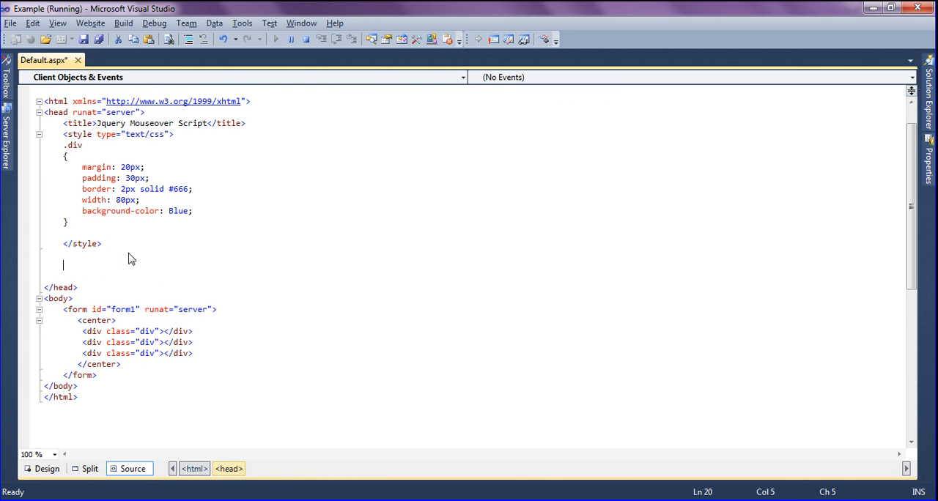
Add a script block below the style with a $(document).ready(function() handler.
{"action": "type", "text": "<script type=\"text/javascript\">"}
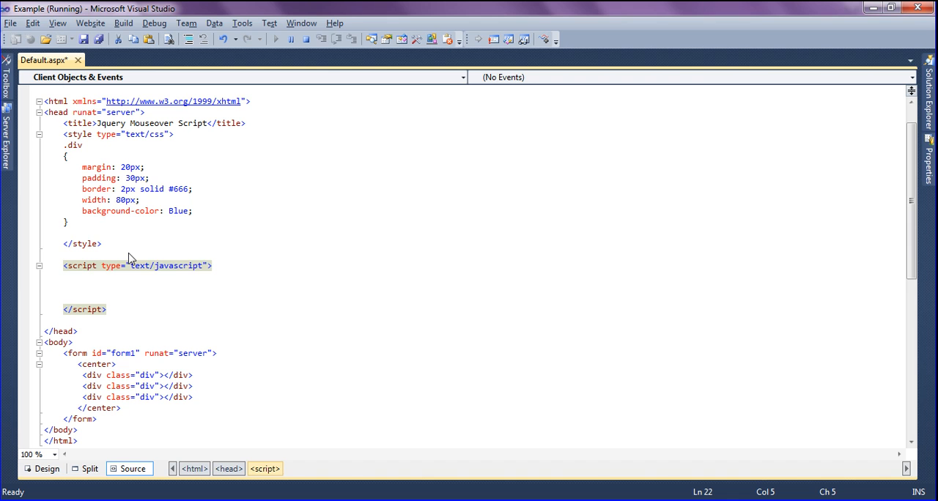
{"action": "type", "text": "$"}
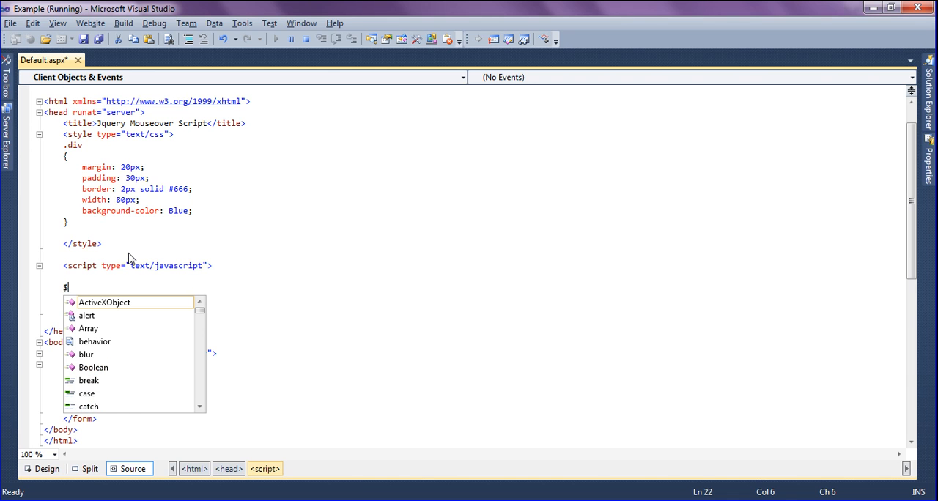
{"action": "type", "text": "(document"}
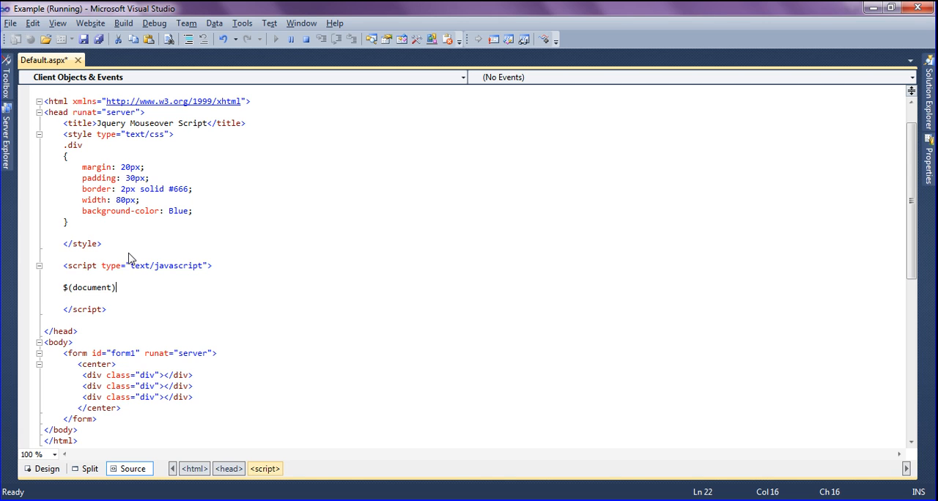
{"action": "type", "text": ".re"}
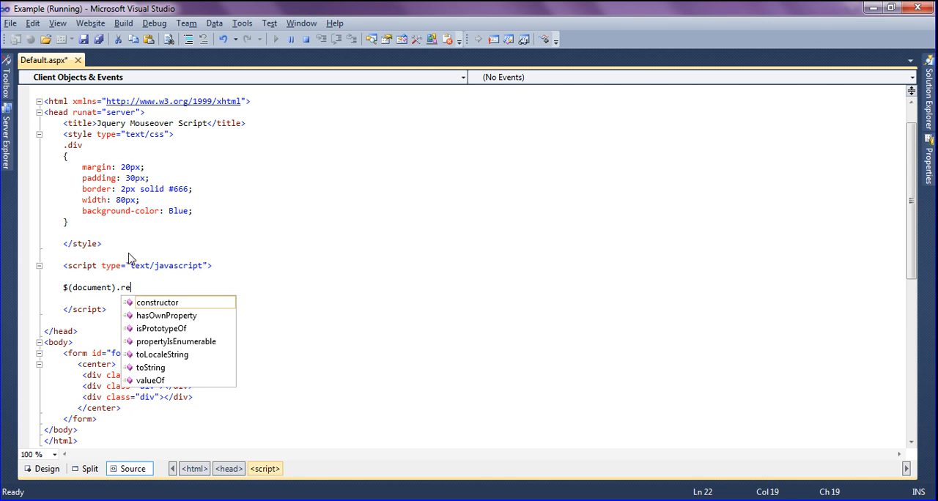
{"action": "type", "text": "ady"}
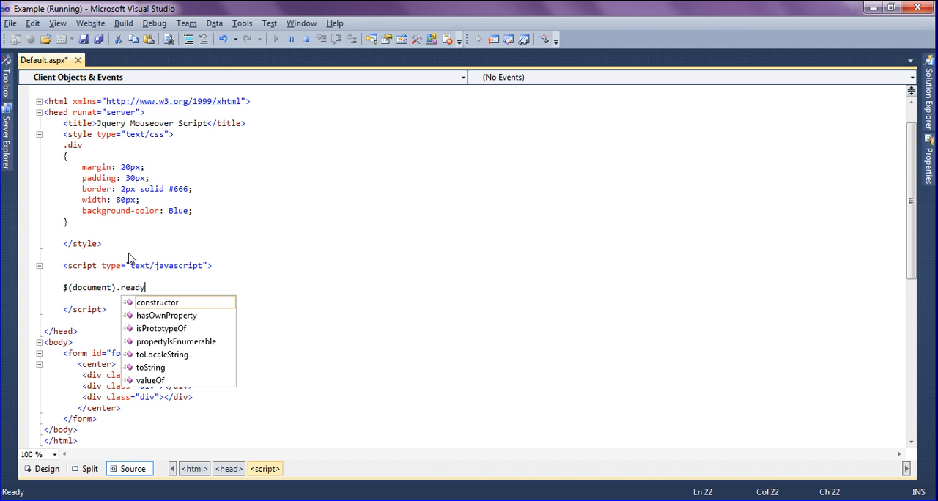
{"action": "type", "text": "(function"}
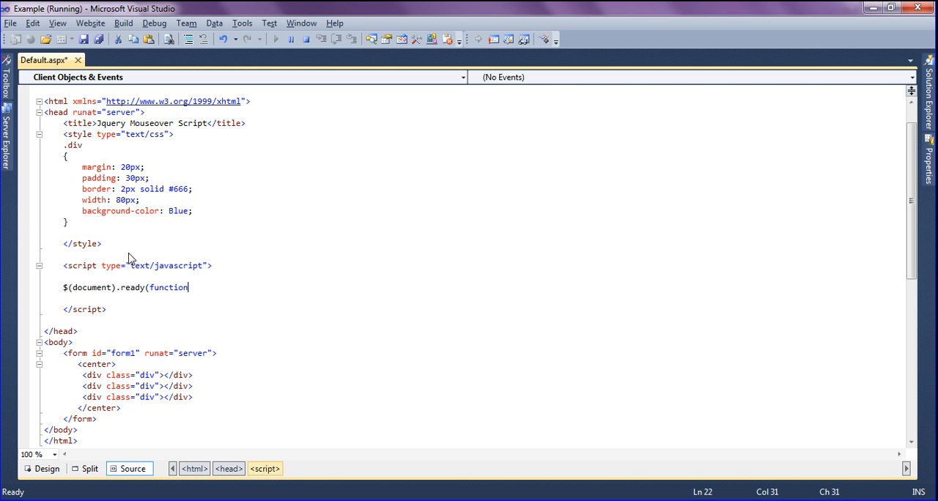
{"action": "type", "text": "(){"}
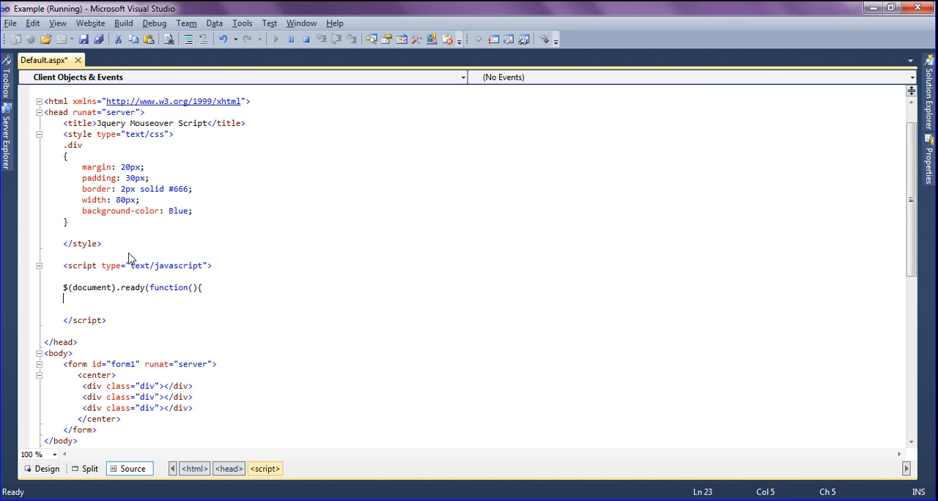
Inside ready, attach $('div').hover(function(){ calling $(this).css.
{"action": "type", "text": "$"}
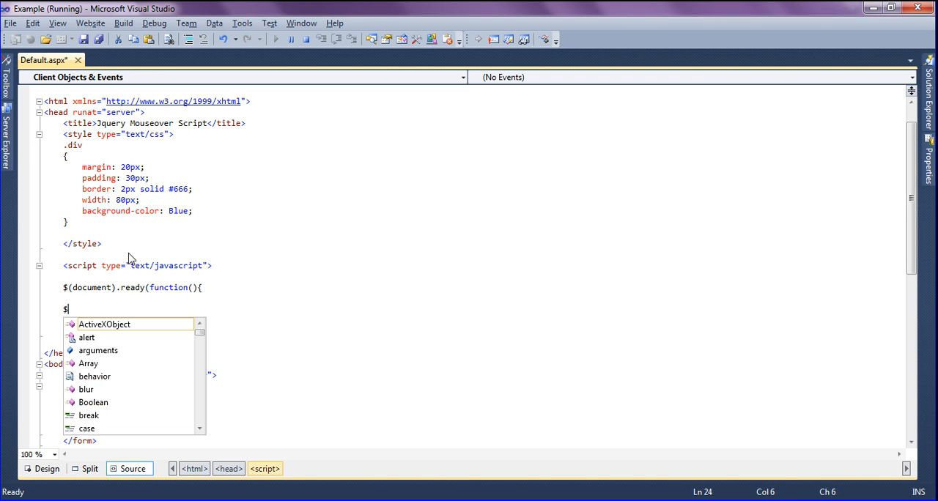
{"action": "type", "text": "('div"}
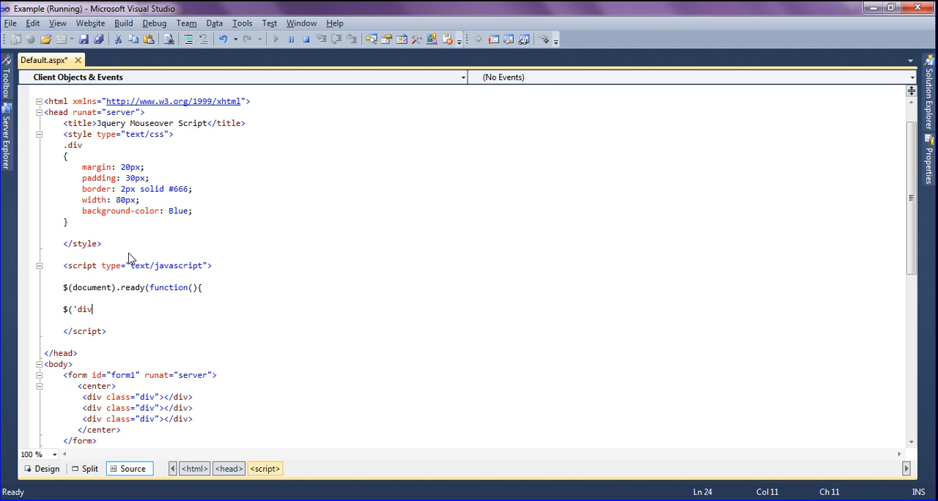
{"action": "type", "text": ".h"}
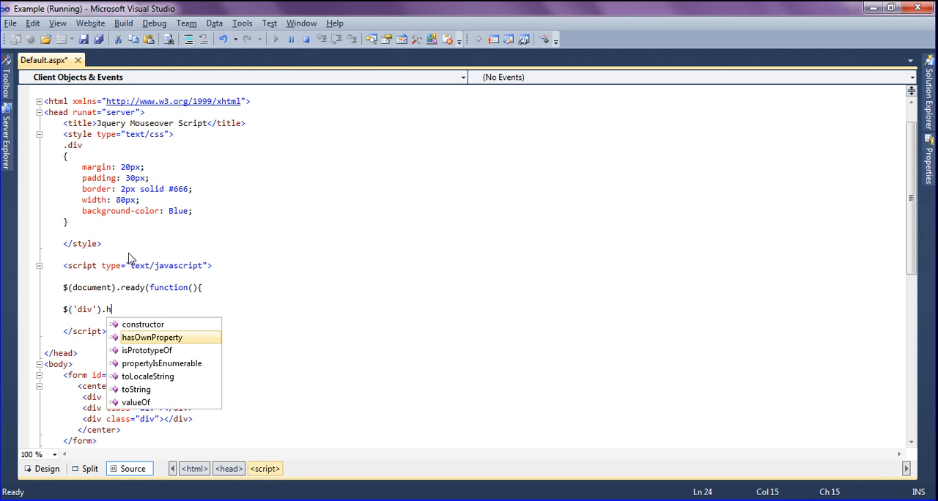
{"action": "type", "text": "over("}
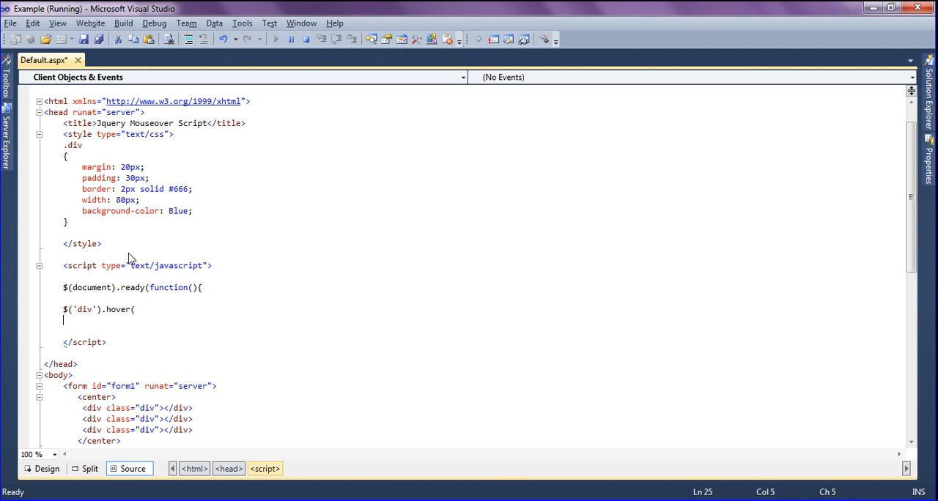
{"action": "type", "text": "function("}
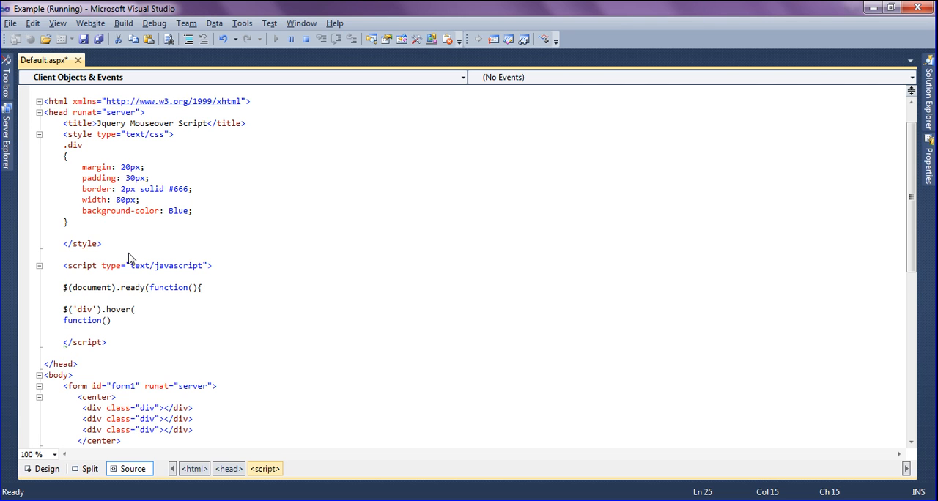
{"action": "type", "text": "{"}
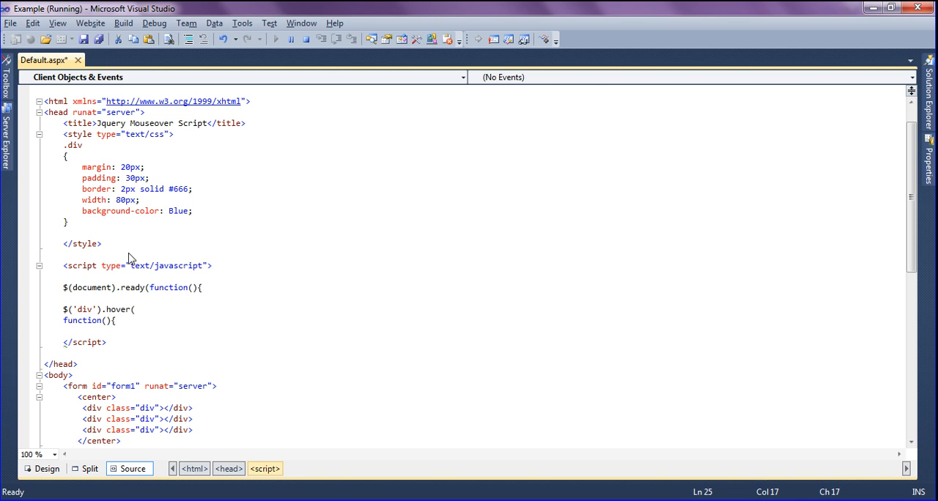
{"action": "type", "text": "$"}
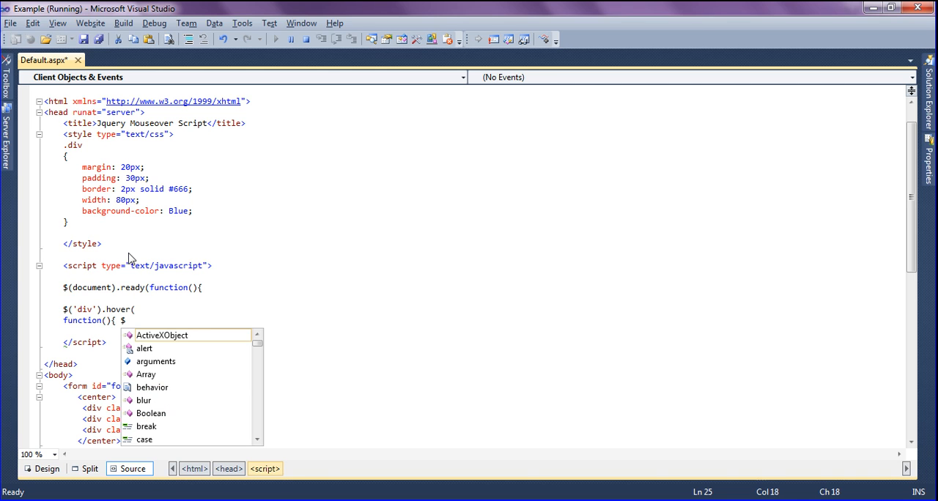
{"action": "type", "text": "(this"}
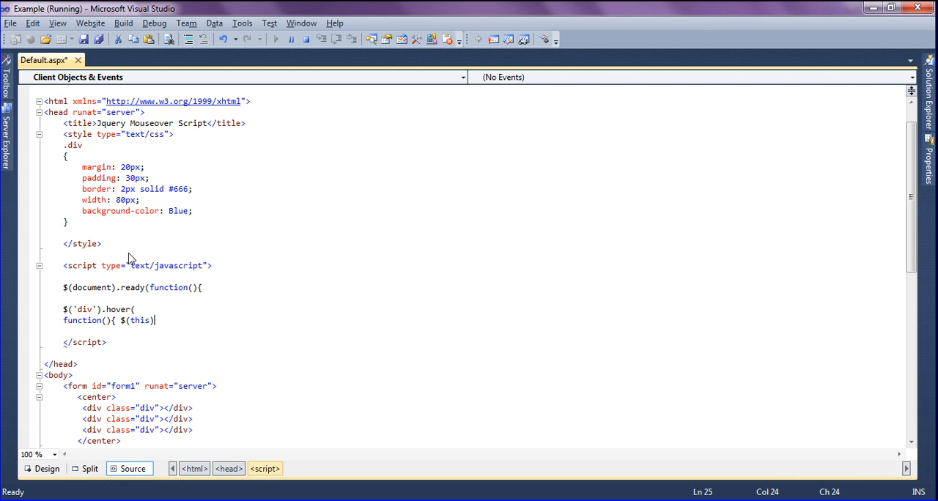
{"action": "type", "text": ".css("}
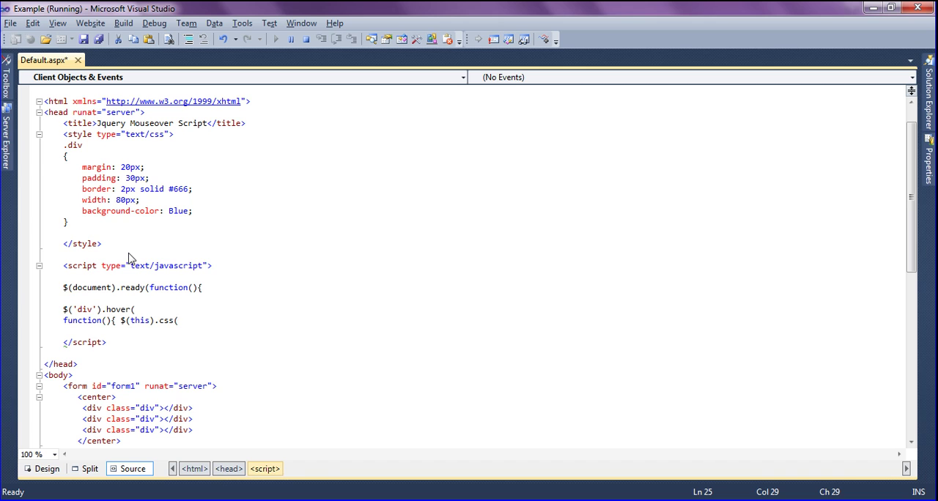
Set the css to {"background-color":"red"}, close the handler and erase a stray half-typed word.
{"action": "type", "text": "{\""}
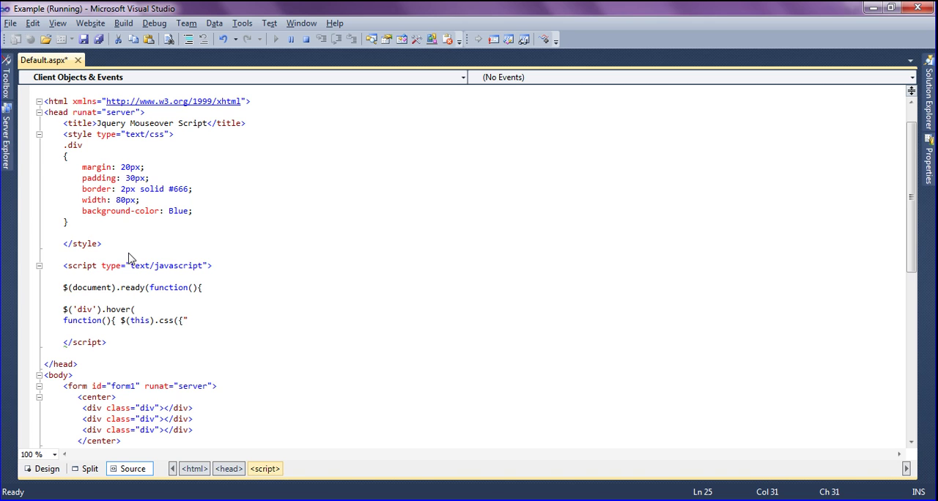
{"action": "type", "text": "backgo"}
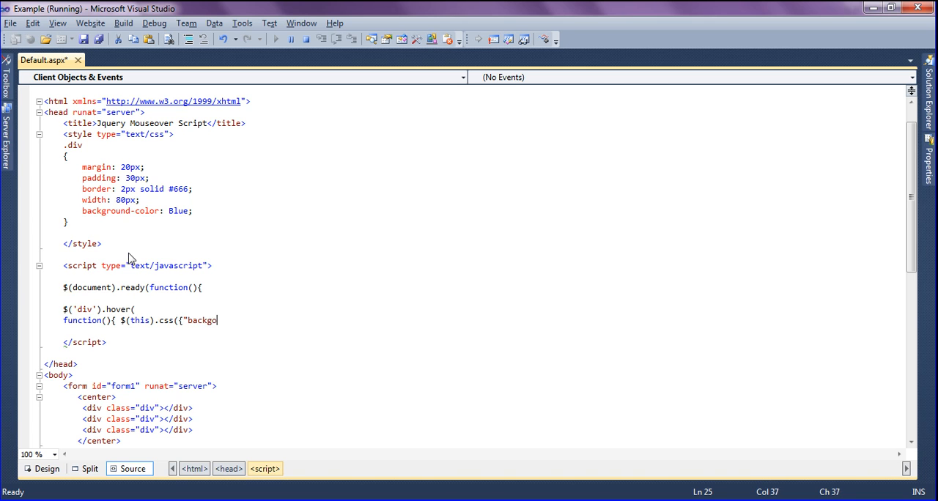
{"action": "type", "text": "und"}
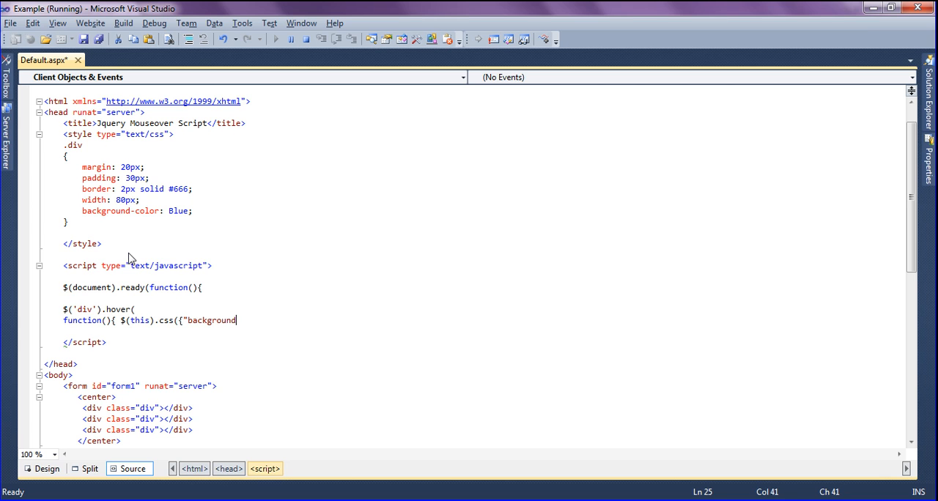
{"action": "type", "text": "-color"}
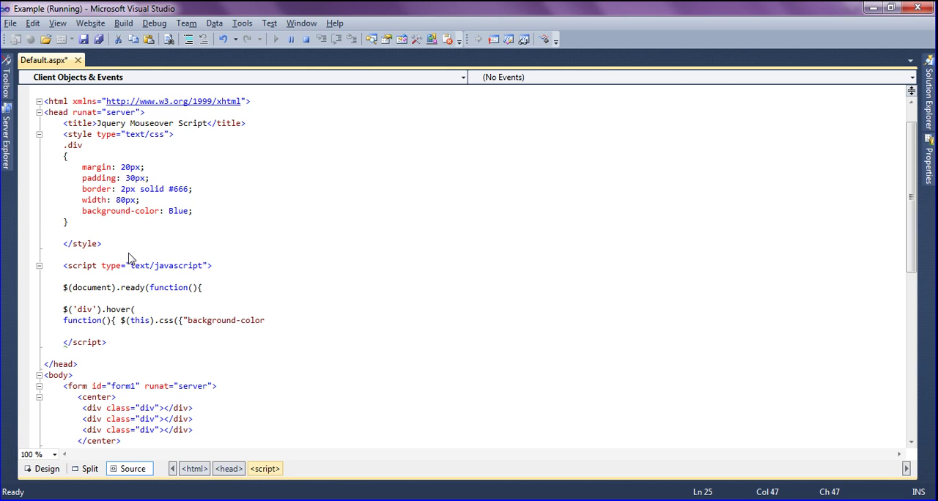
{"action": "type", "text": "\":"}
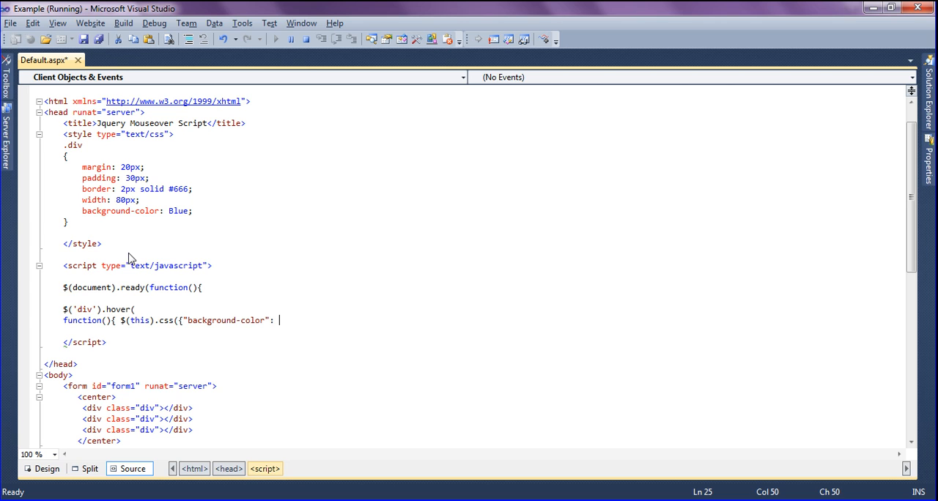
{"action": "type", "text": "red"}
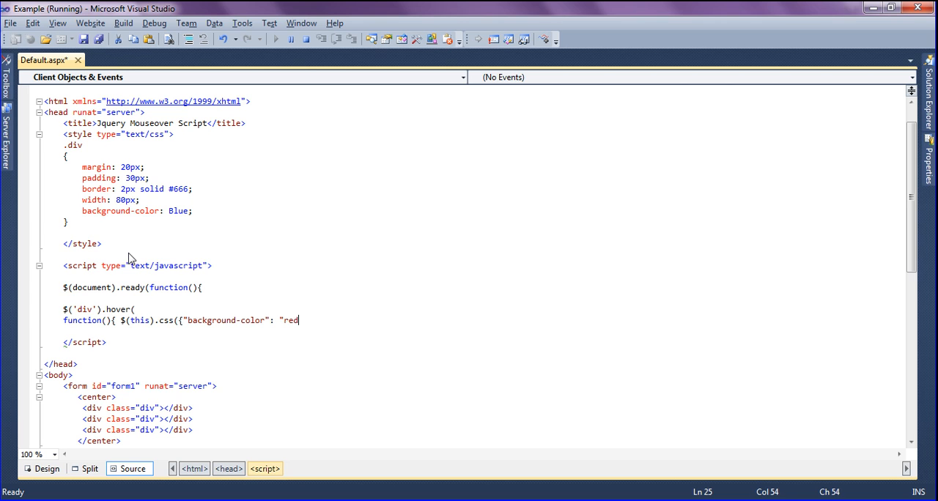
{"action": "type", "text": "\""}
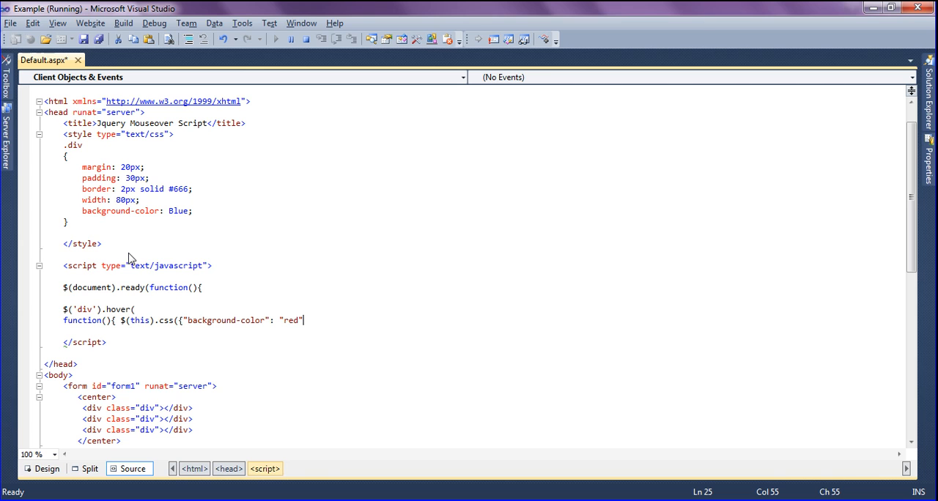
{"action": "type", "text": "});"}
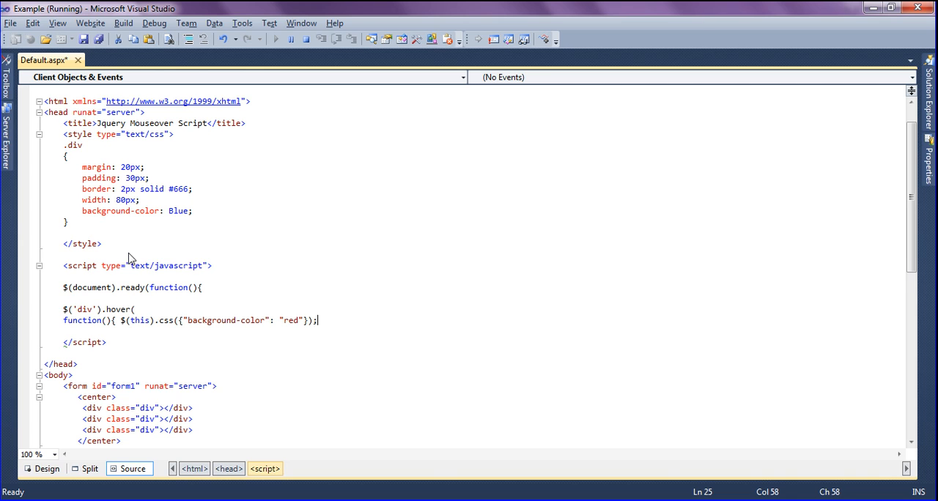
{"action": "type", "text": "fu"}
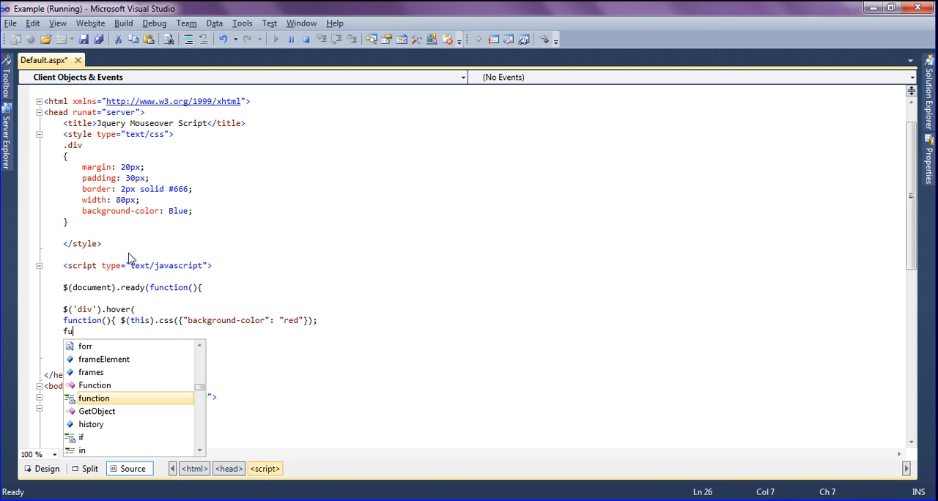
{"action": "key", "text": "Backspace"}
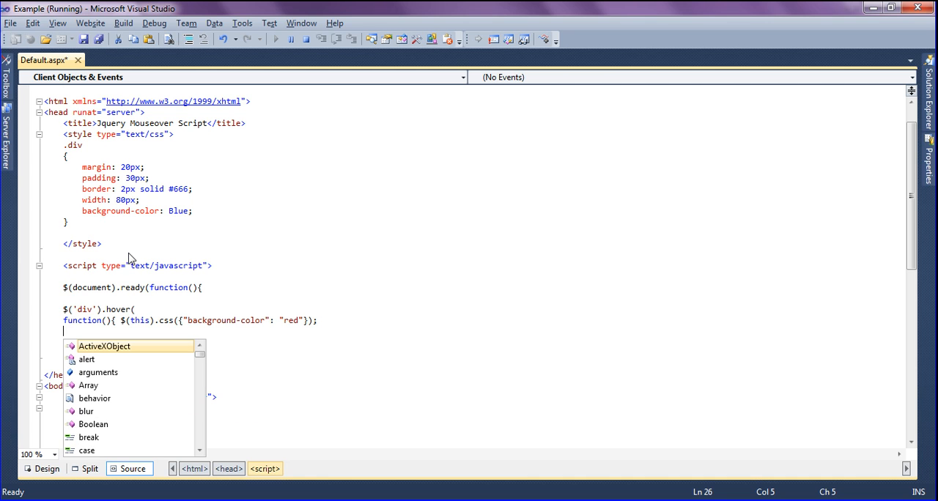
{"action": "type", "text": "},"}
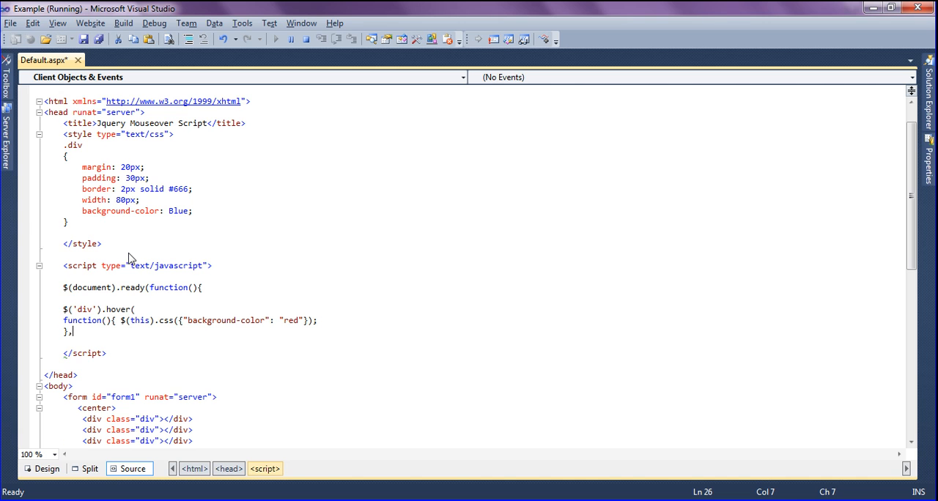
{"action": "type", "text": "function("}
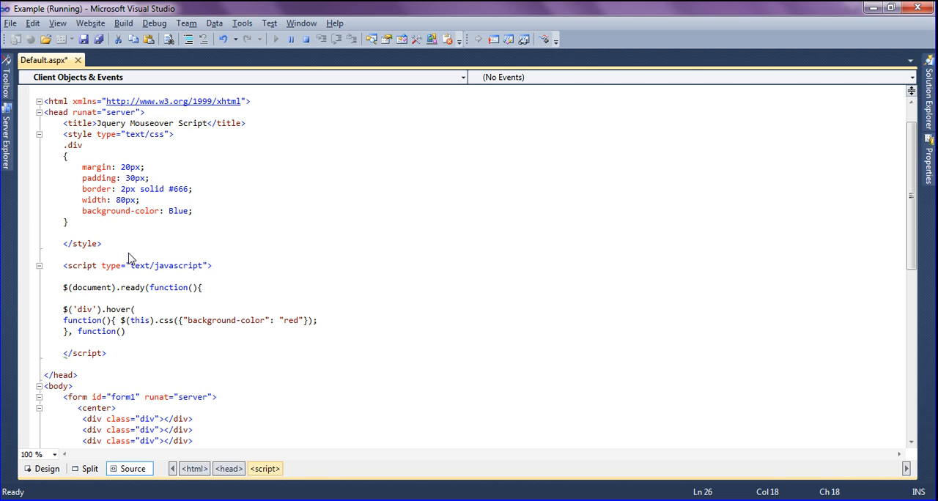
{"action": "type", "text": "{"}
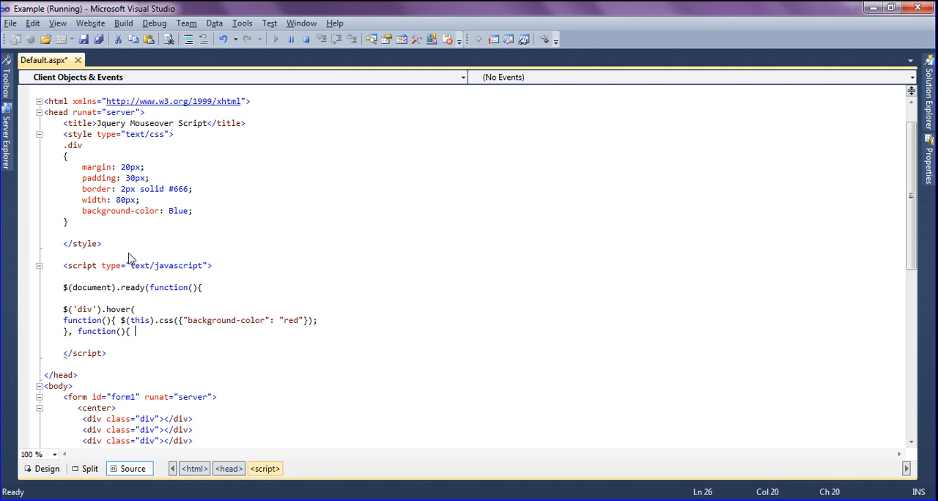
{"action": "type", "text": "$(this"}
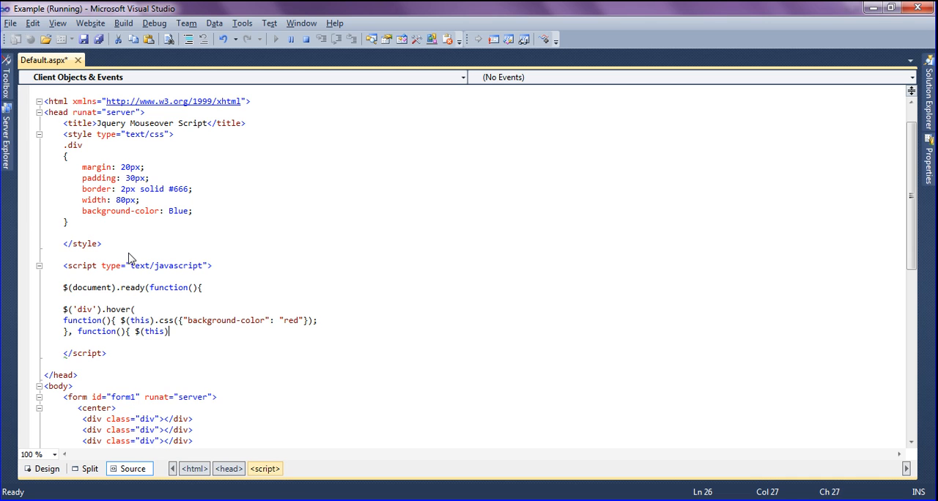
{"action": "type", "text": ".css("}
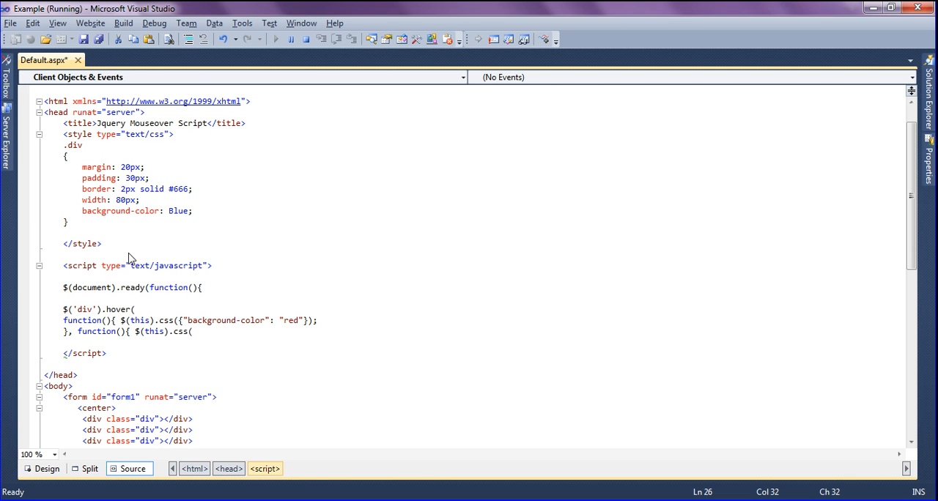
{"action": "type", "text": "{\""}
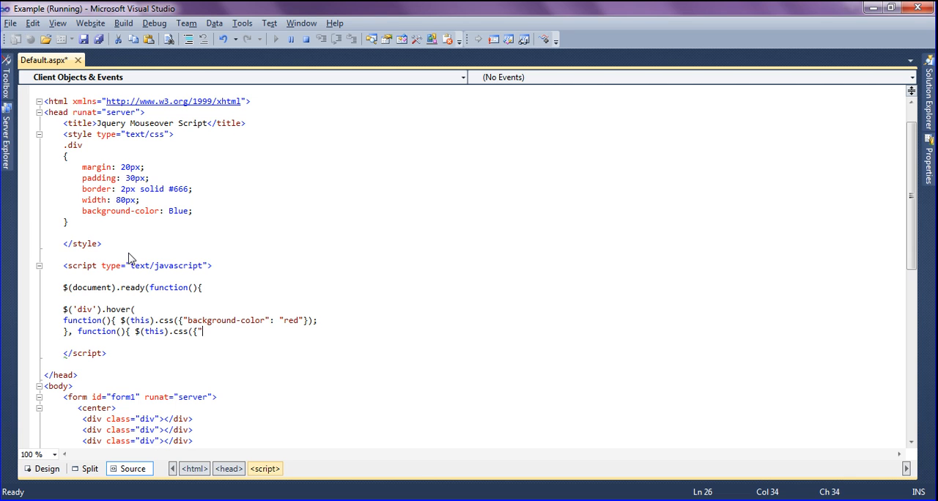
{"action": "type", "text": "backgroun"}
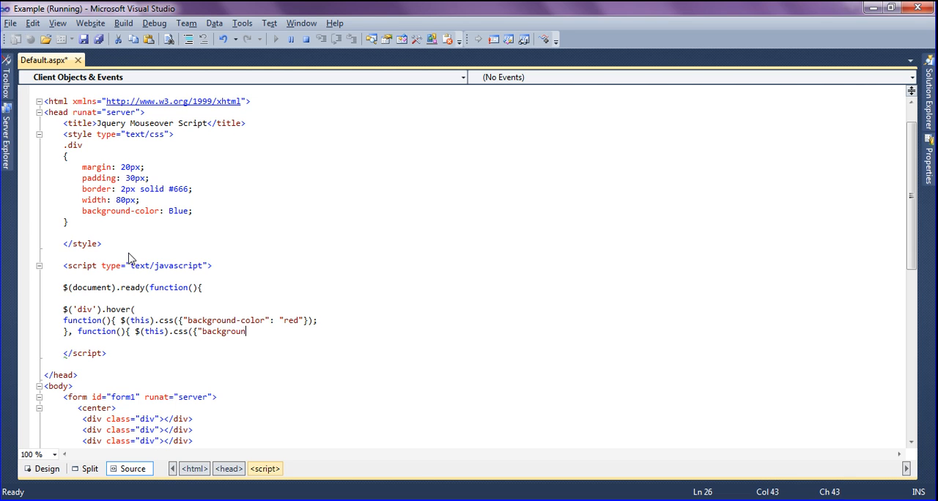
{"action": "type", "text": "d"}
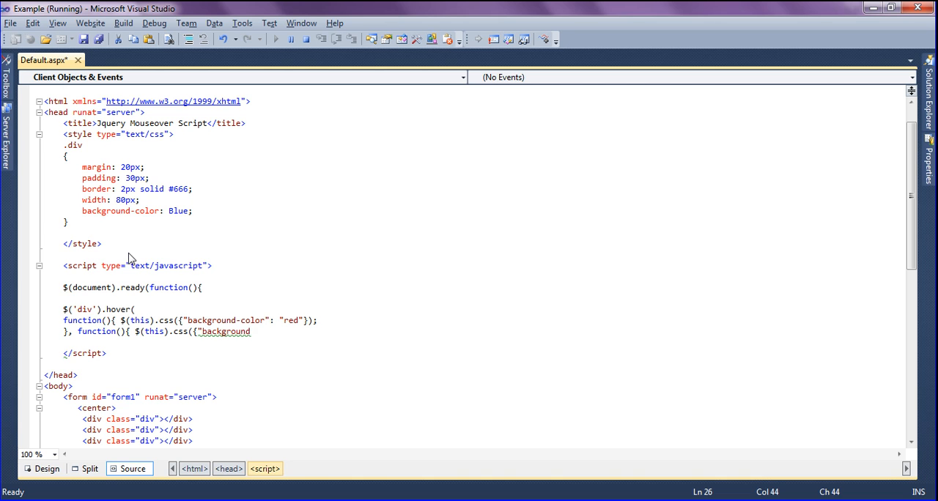
{"action": "type", "text": "-color"}
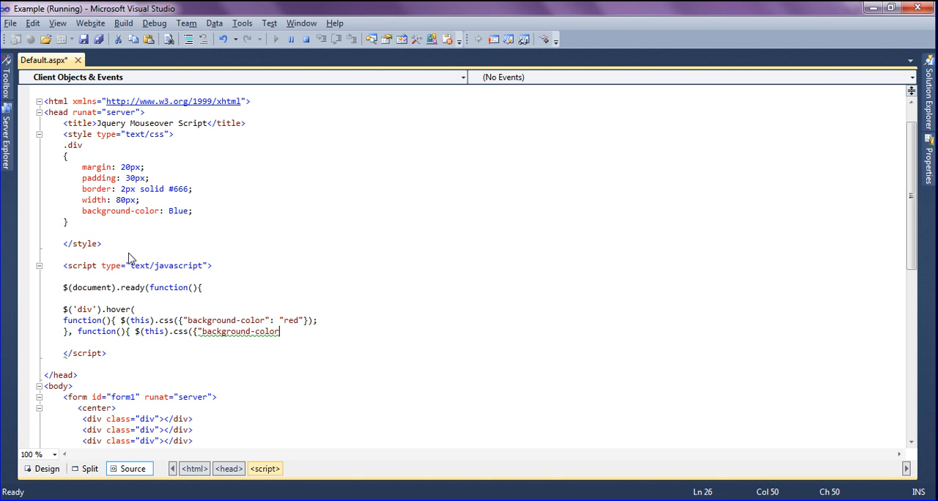
{"action": "type", "text": "\": \""}
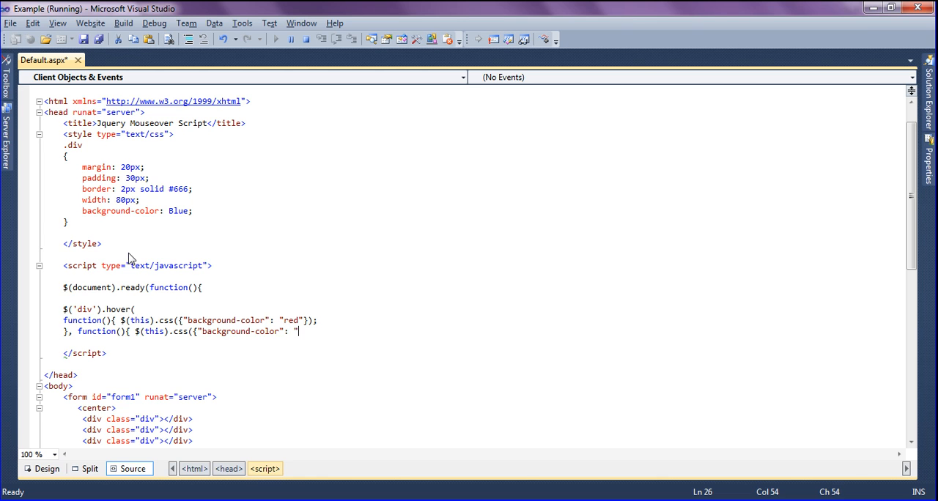
{"action": "type", "text": "blue"}
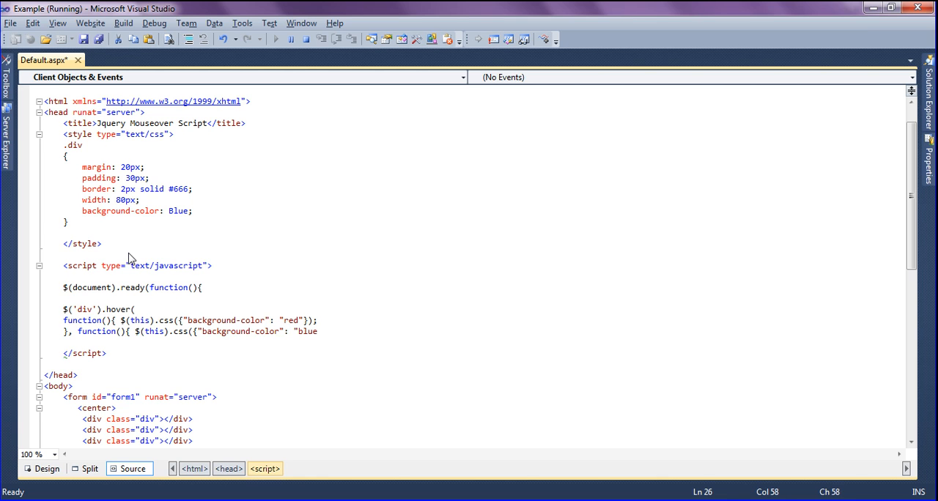
{"action": "type", "text": "\""}
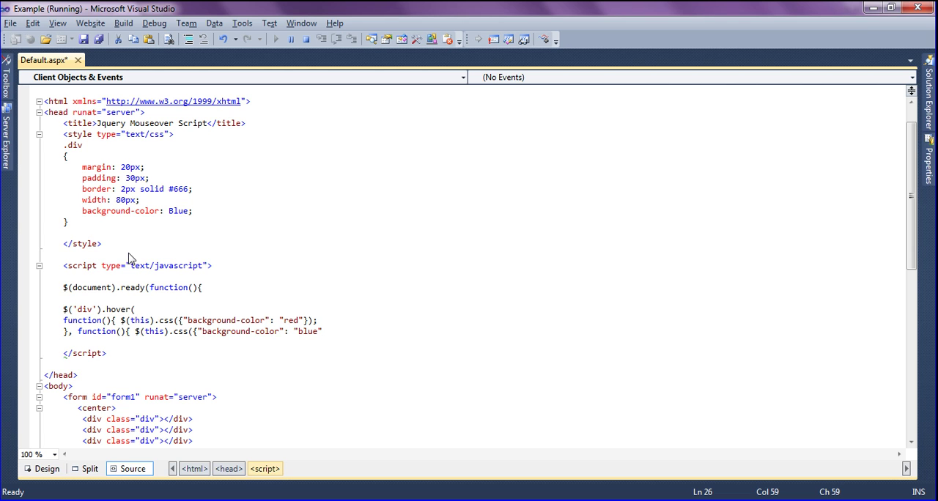
{"action": "left_click", "coordinate": [323, 332]}
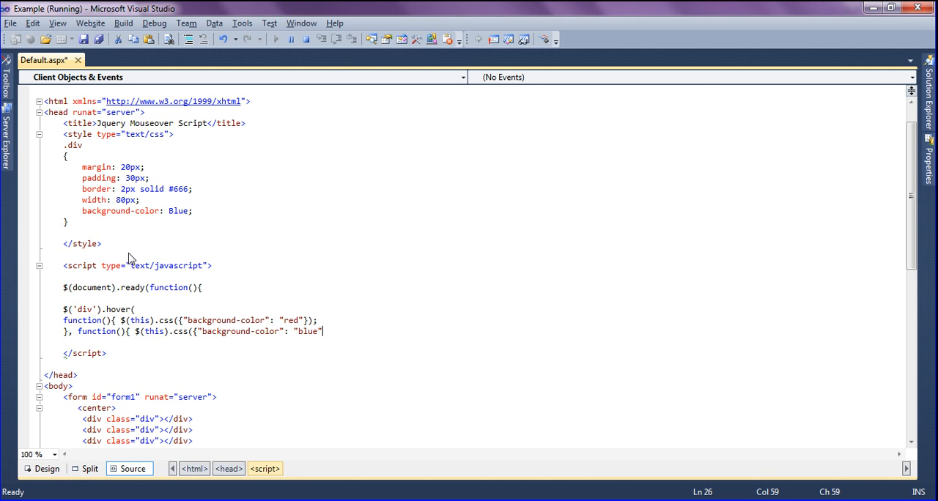
{"action": "type", "text": "});"}
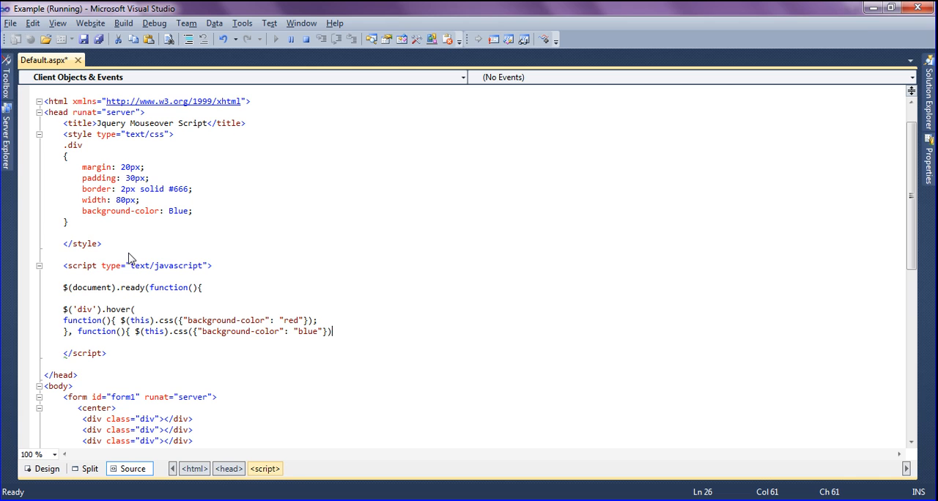
{"action": "type", "text": ";"}
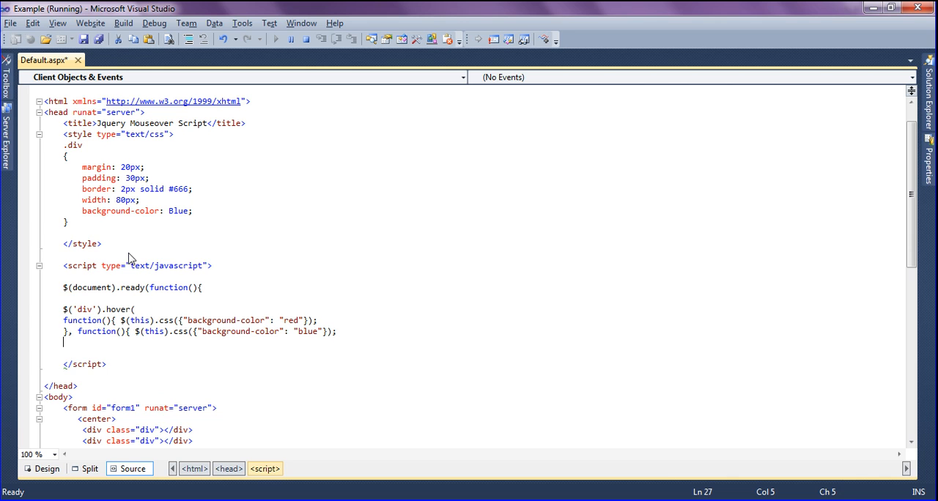
{"action": "type", "text": "});"}
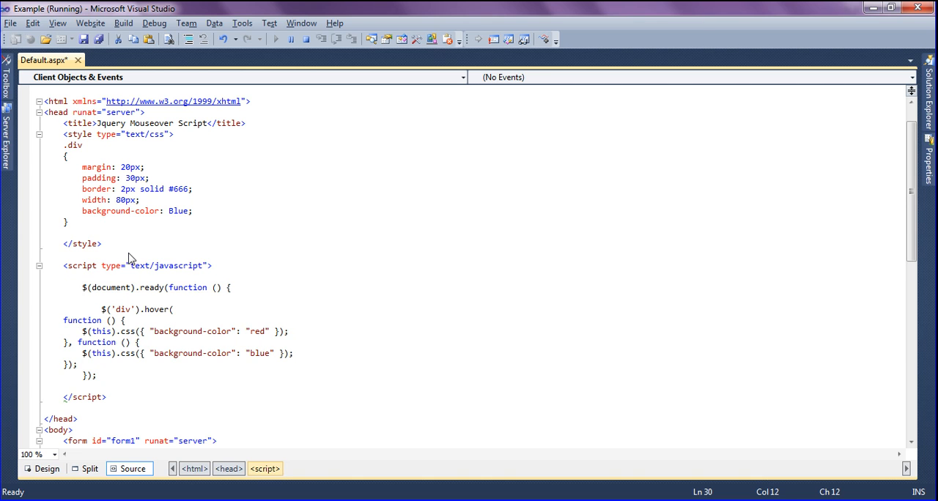
{"action": "key", "text": "ctrl+s"}
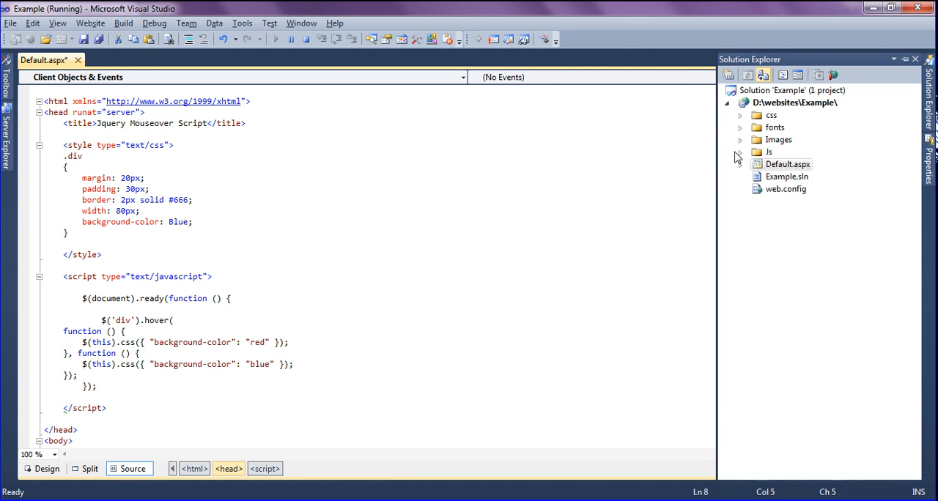
{"action": "left_click", "coordinate": [738, 152]}
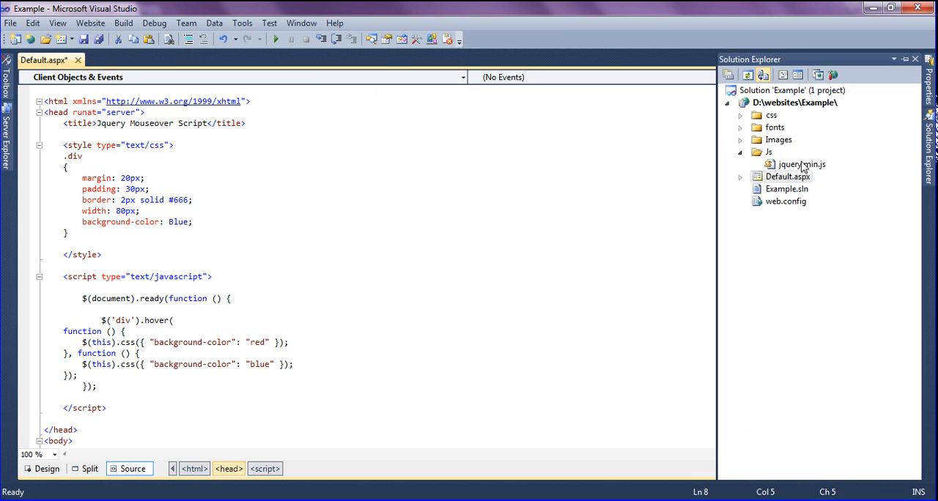
{"action": "left_click", "coordinate": [802, 164]}
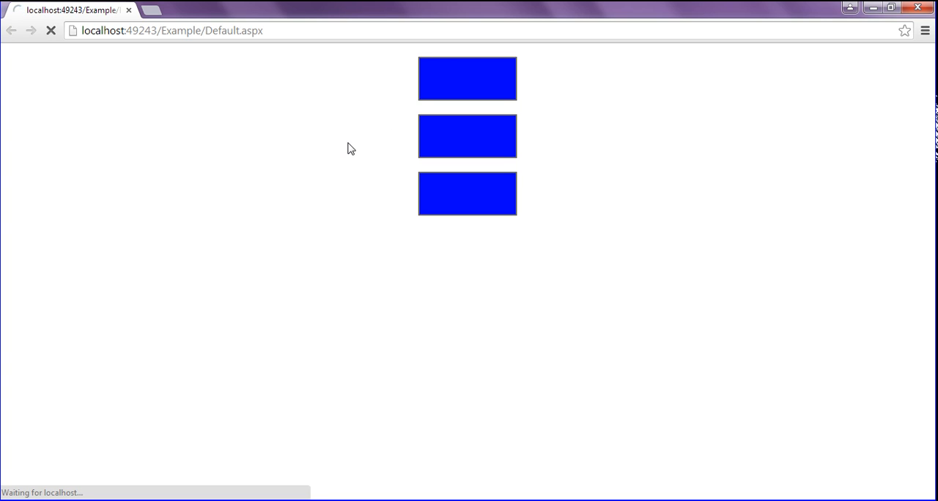
{"action": "mouse_move", "coordinate": [449, 118]}
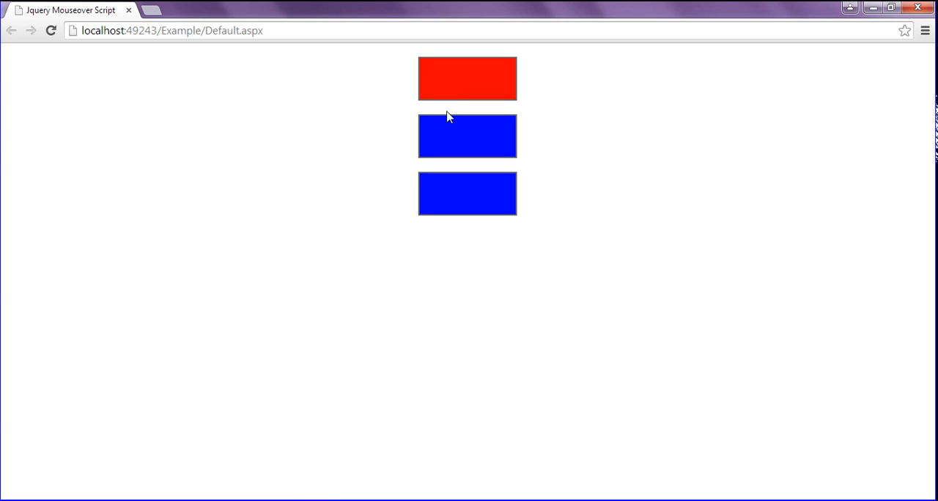
{"action": "mouse_move", "coordinate": [468, 136]}
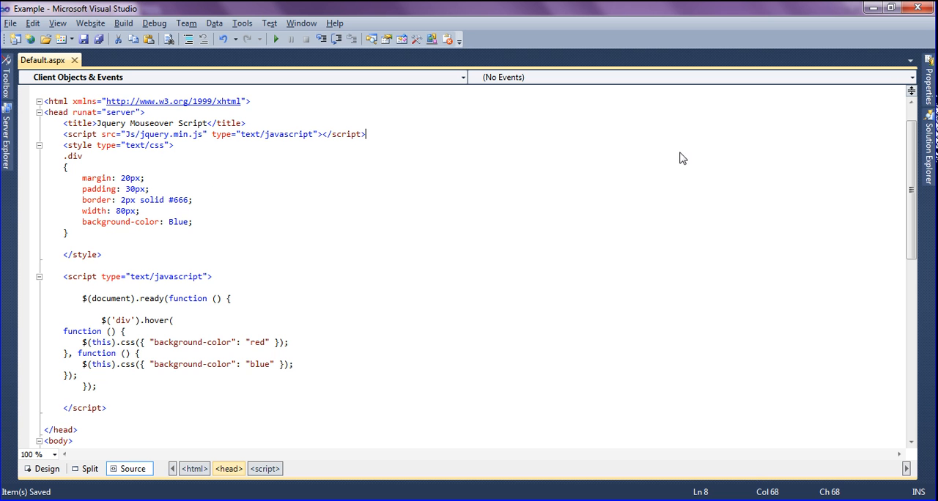
{"action": "scroll", "scroll_direction": "down", "scroll_amount": 3}
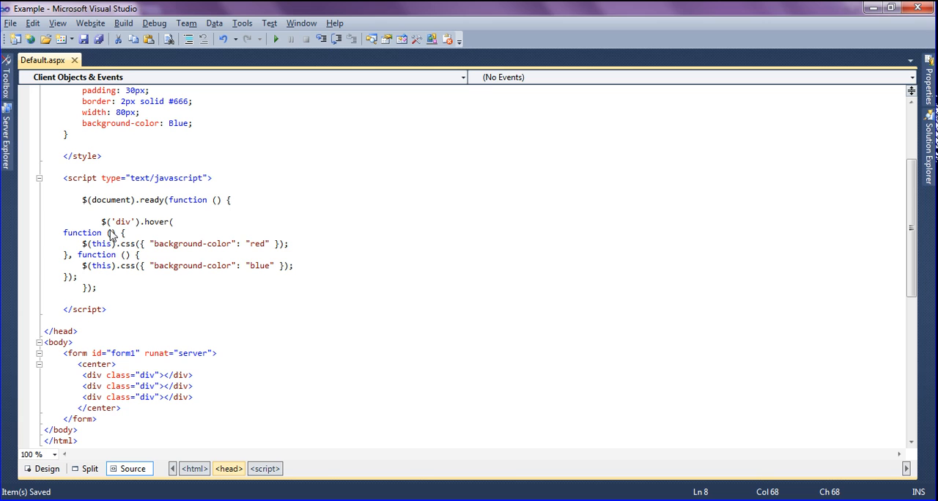
{"action": "mouse_move", "coordinate": [125, 229]}
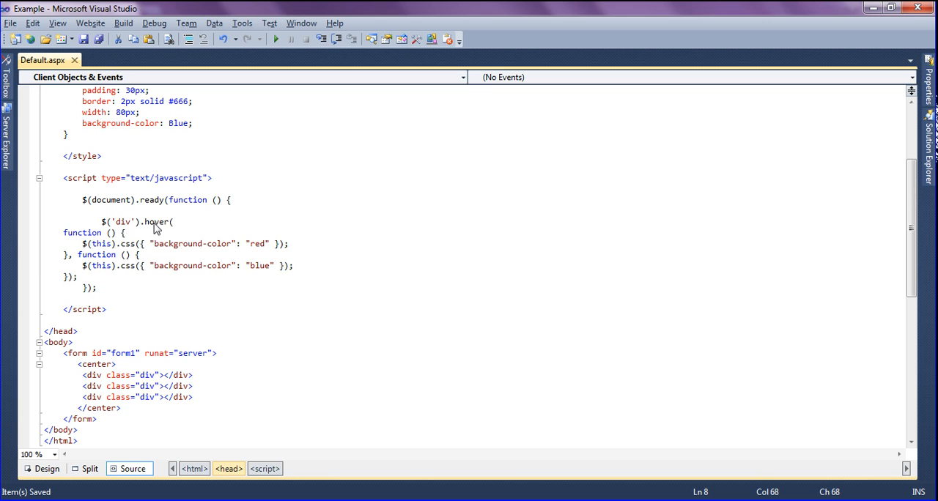
{"action": "mouse_move", "coordinate": [94, 255]}
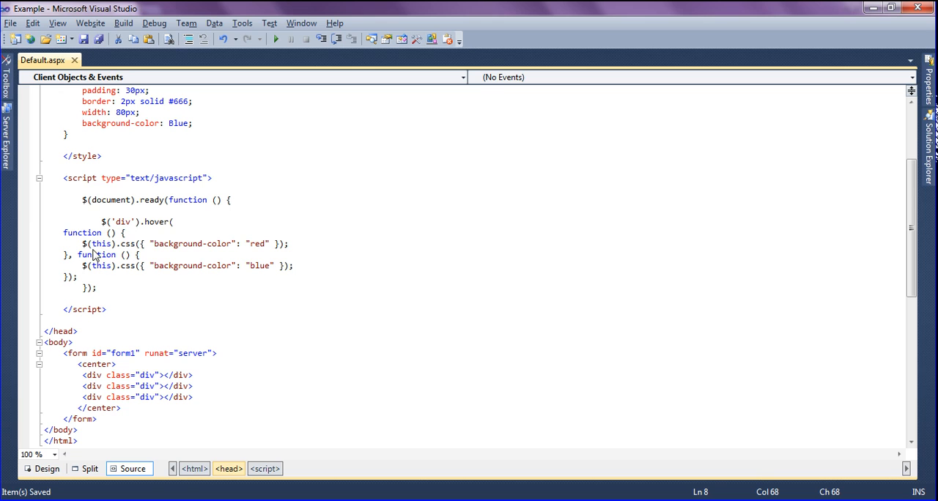
{"action": "mouse_move", "coordinate": [202, 252]}
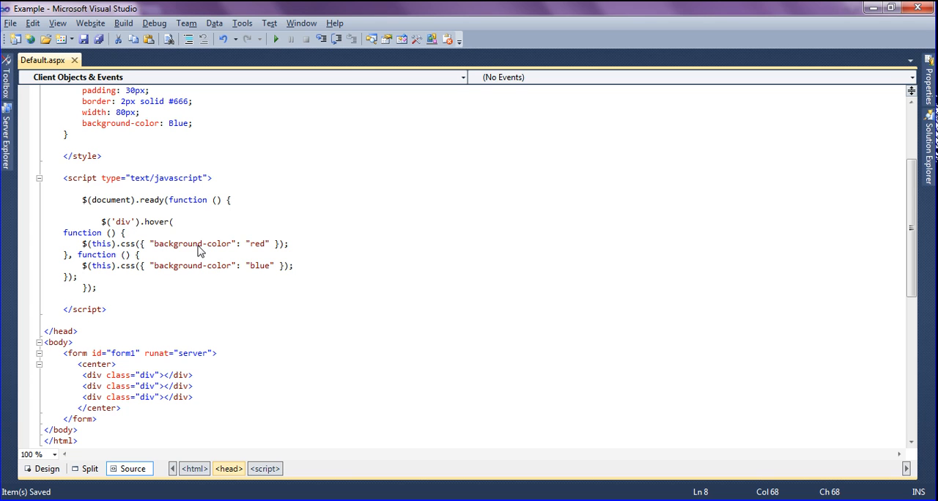
{"action": "mouse_move", "coordinate": [250, 253]}
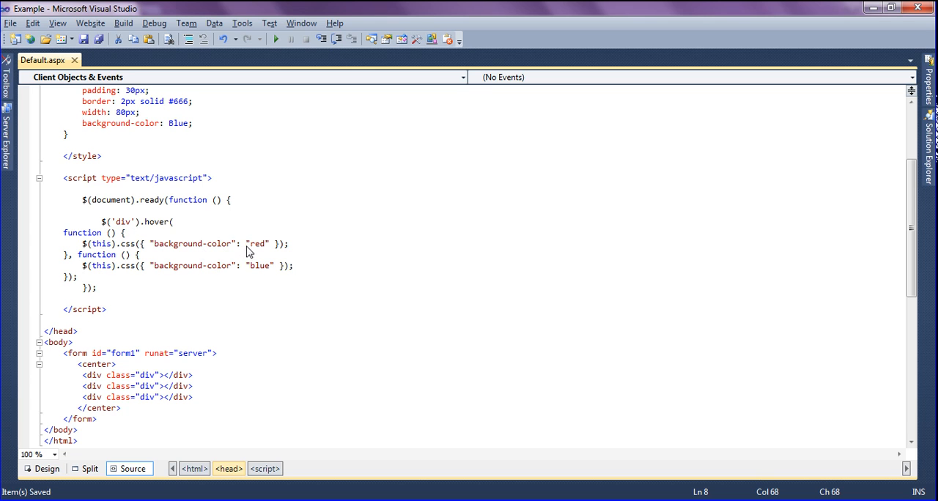
{"action": "mouse_move", "coordinate": [249, 273]}
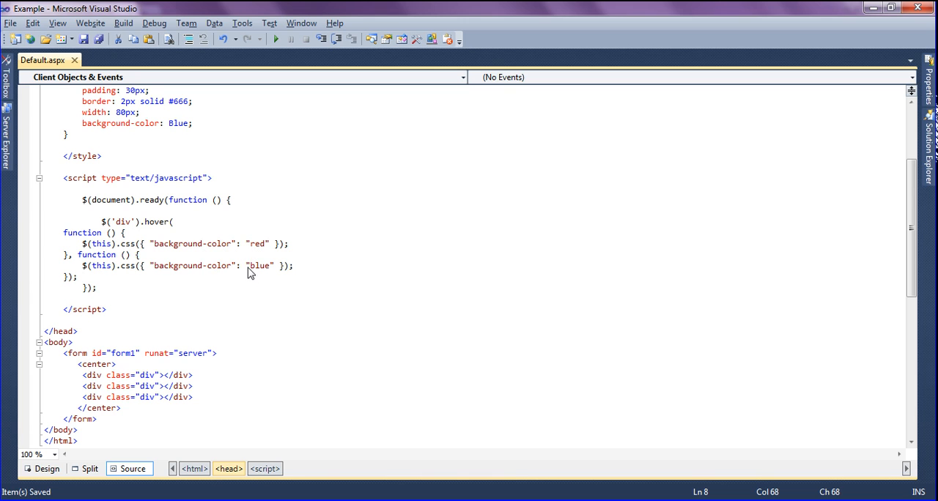
{"action": "mouse_move", "coordinate": [256, 270]}
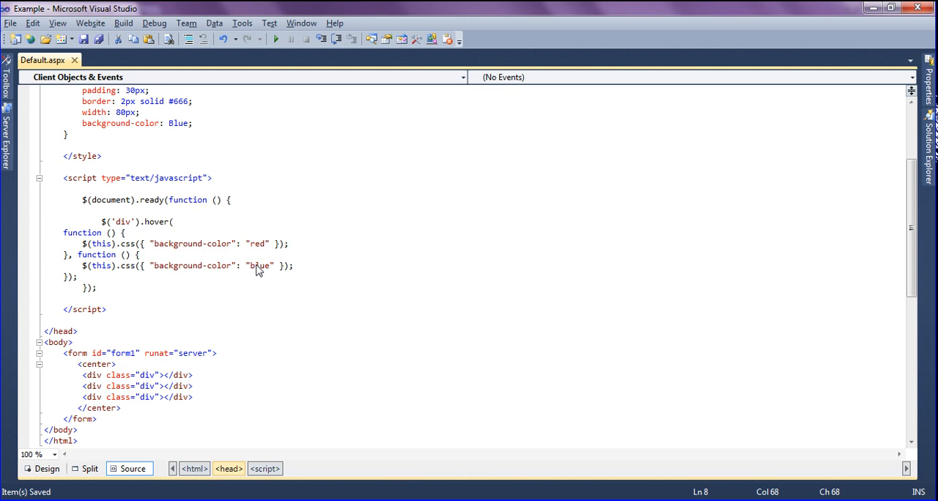
{"action": "mouse_move", "coordinate": [264, 248]}
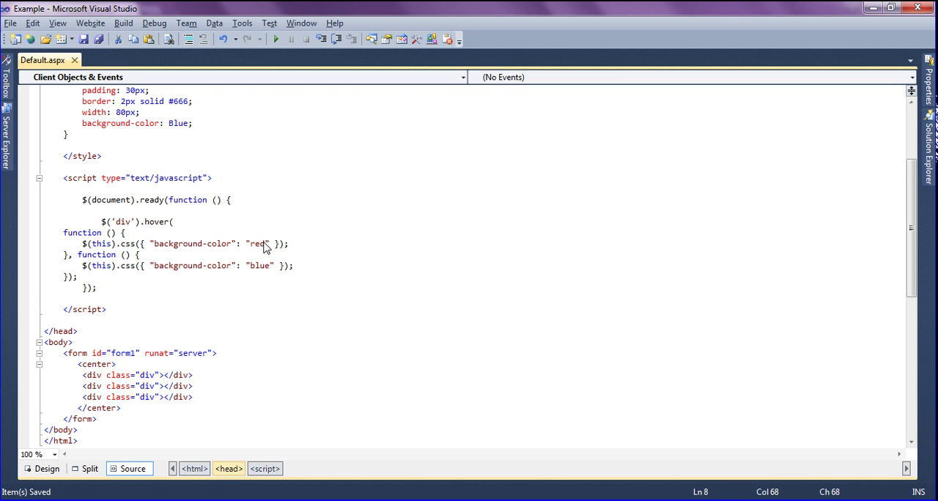
{"action": "scroll", "scroll_direction": "up", "scroll_amount": 3}
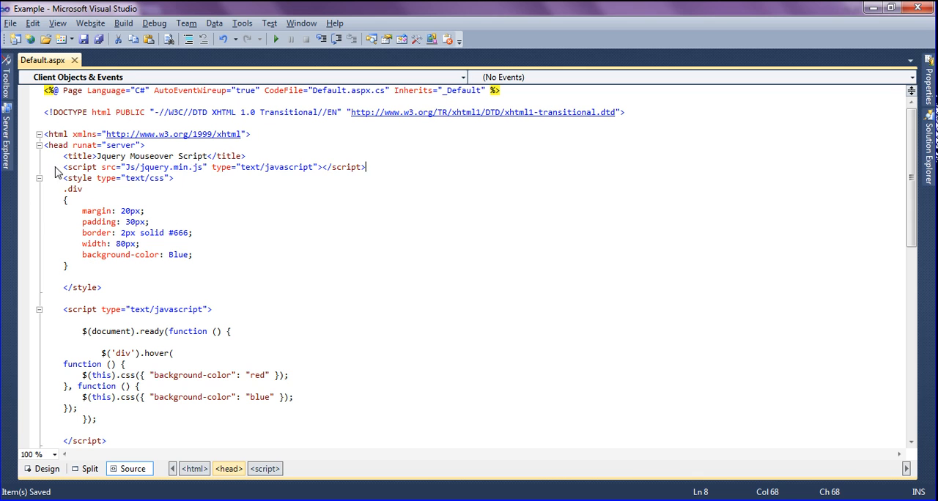